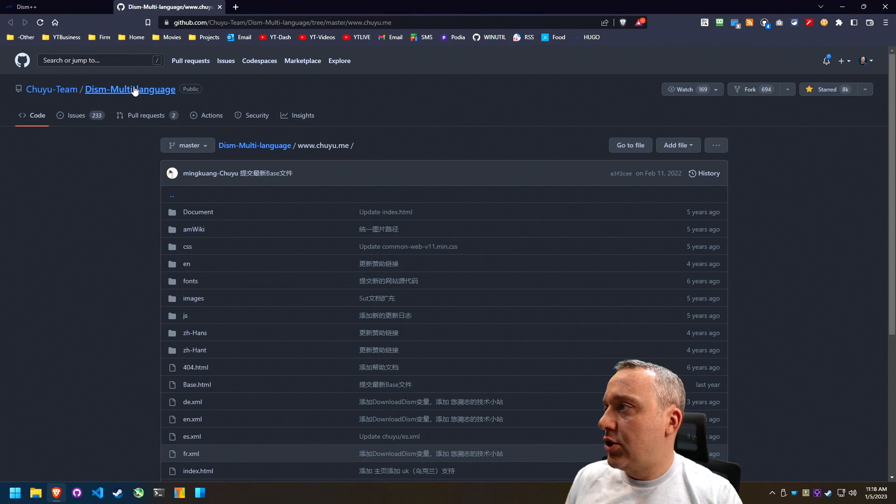
- Open the Dism++ 10.1.1002.1 release in Dism-Multi-language and scroll to its assets
click(130, 89)
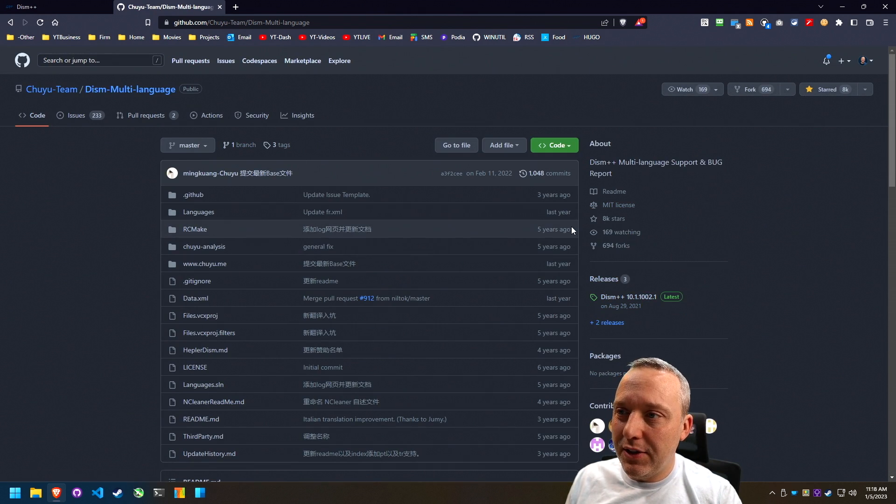
mouse_move(552, 420)
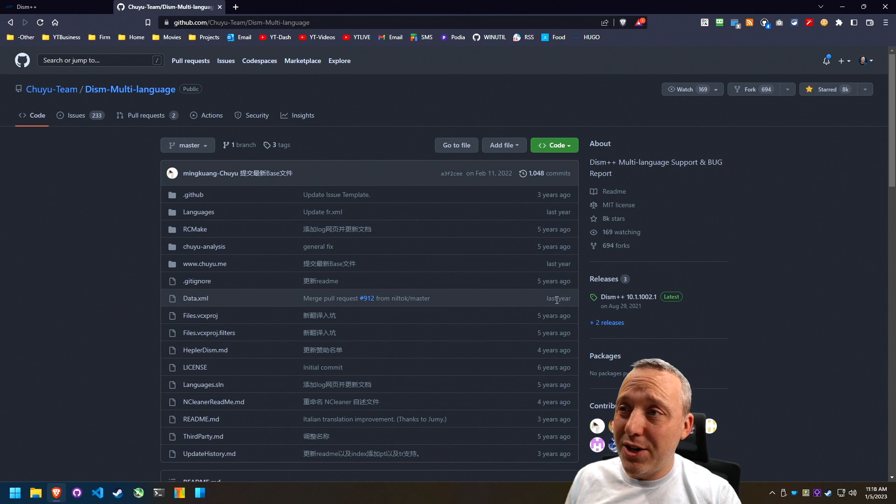
mouse_move(489, 173)
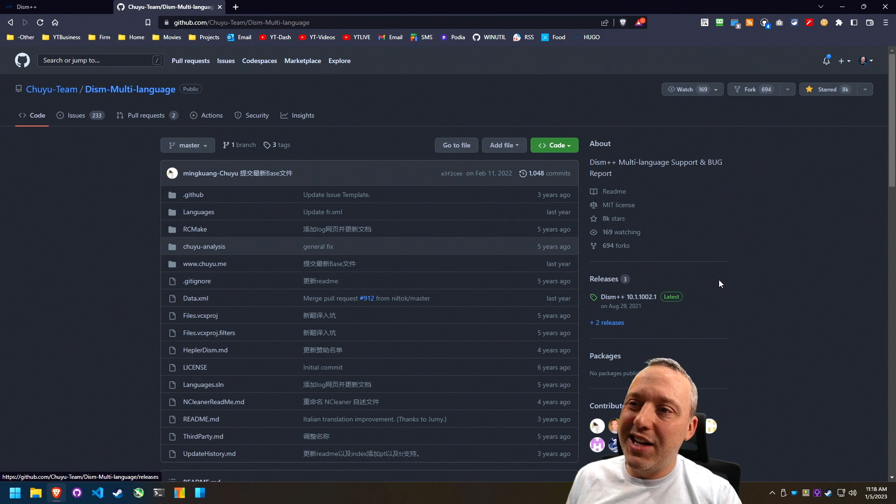
mouse_move(628, 297)
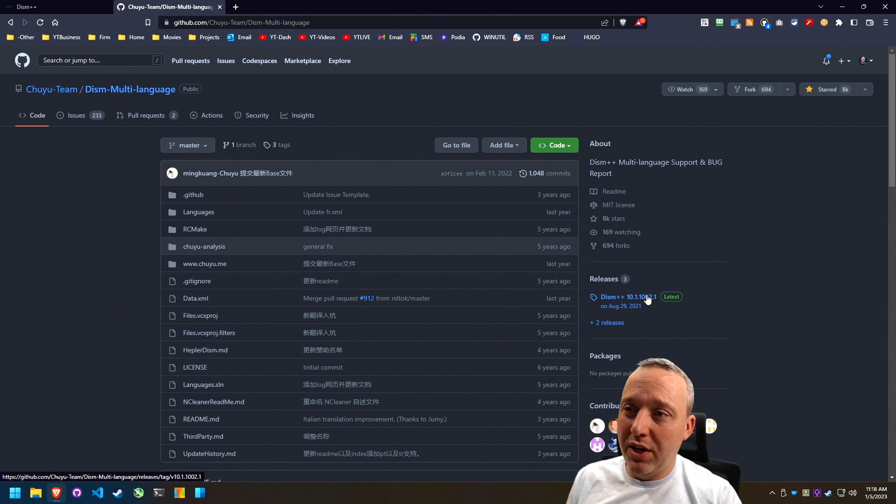
click(627, 297)
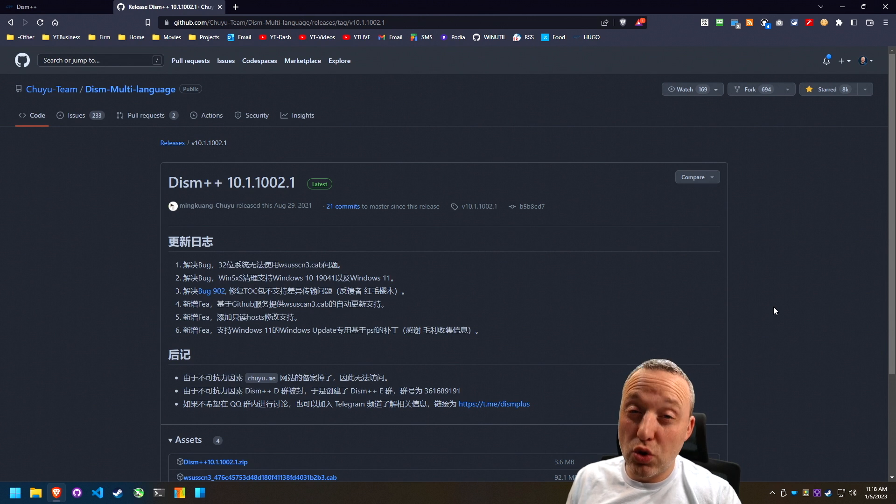
mouse_move(754, 313)
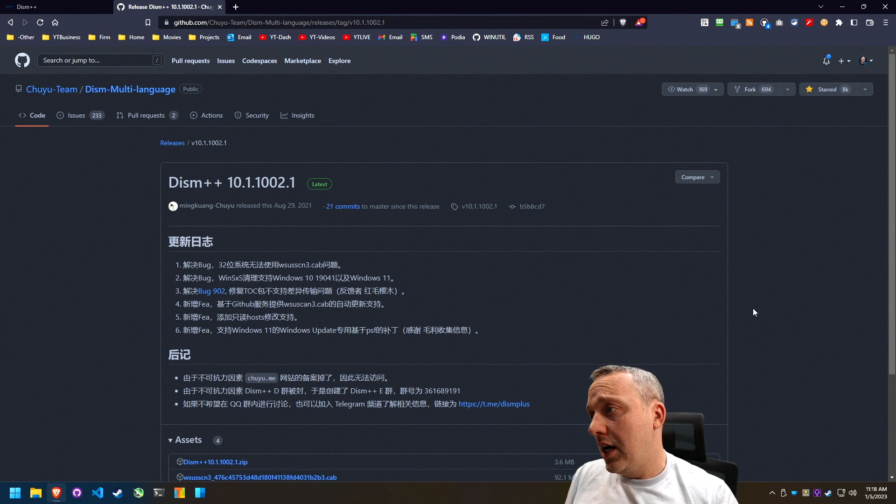
scroll(down, 3)
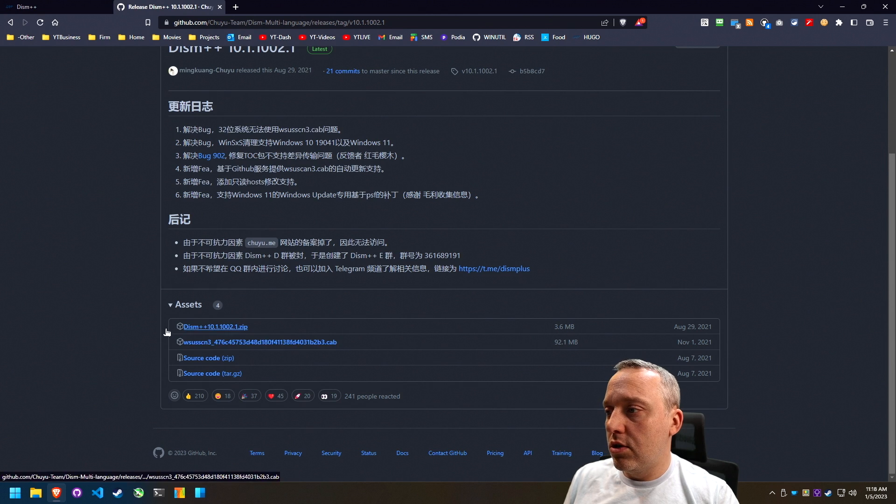
- Download the Dism++ 10.1.1002.1 zip, extract it to its own folder, and select Dism++x64
click(215, 326)
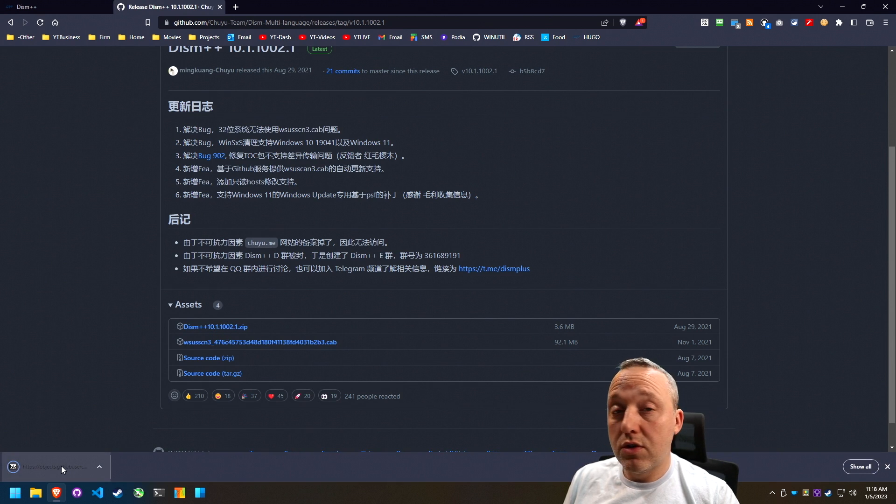
right_click(283, 189)
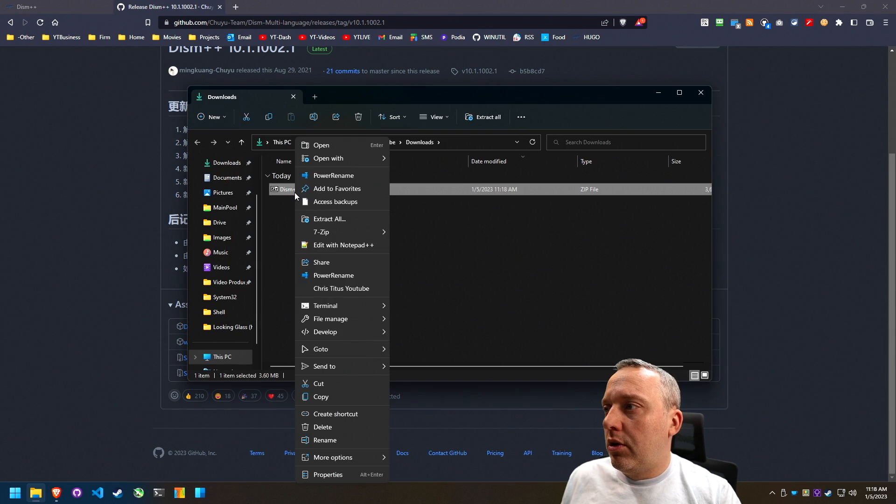
click(329, 219)
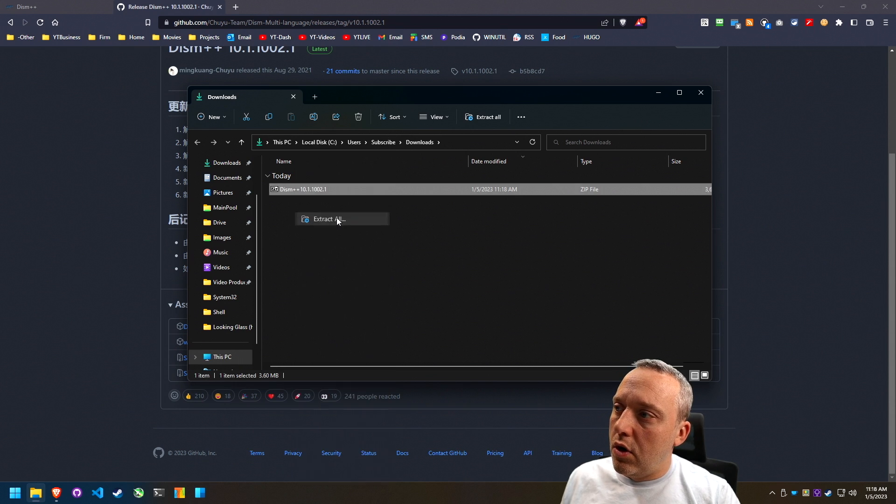
click(329, 219)
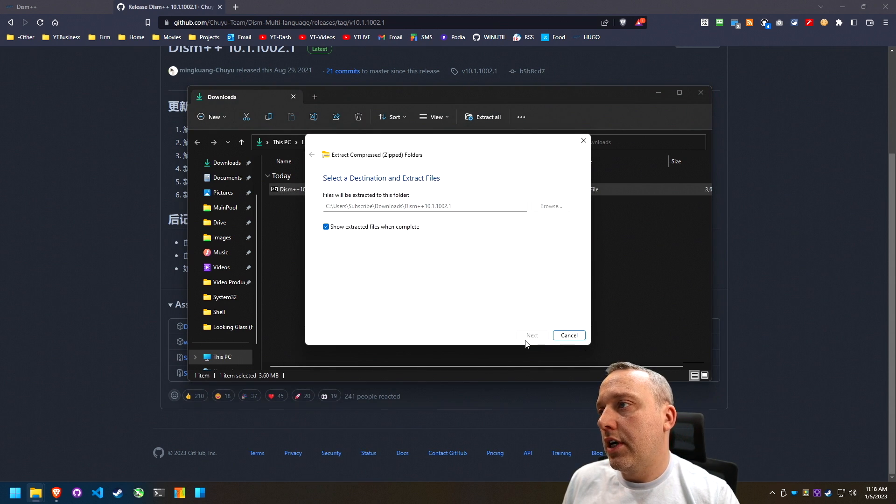
click(568, 335)
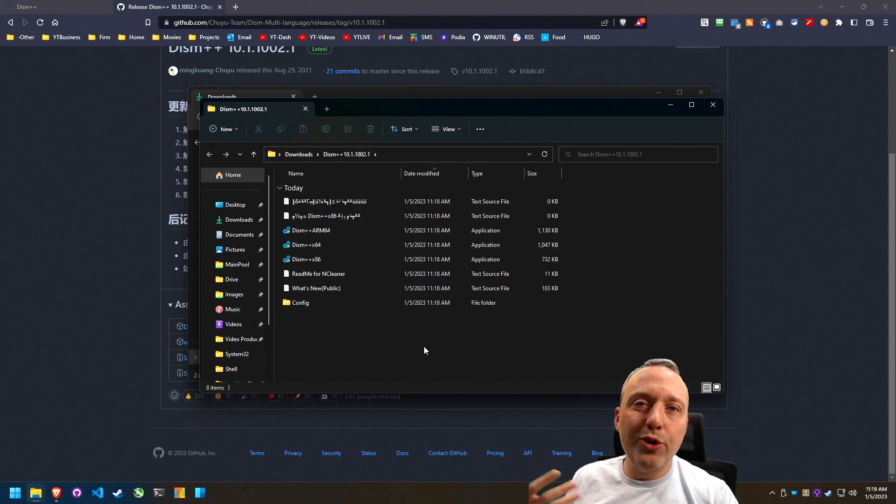
click(307, 245)
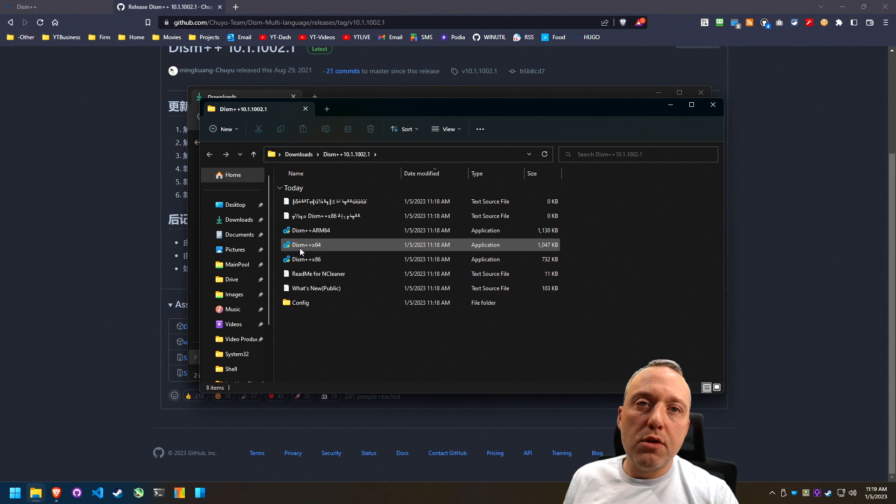
mouse_move(306, 245)
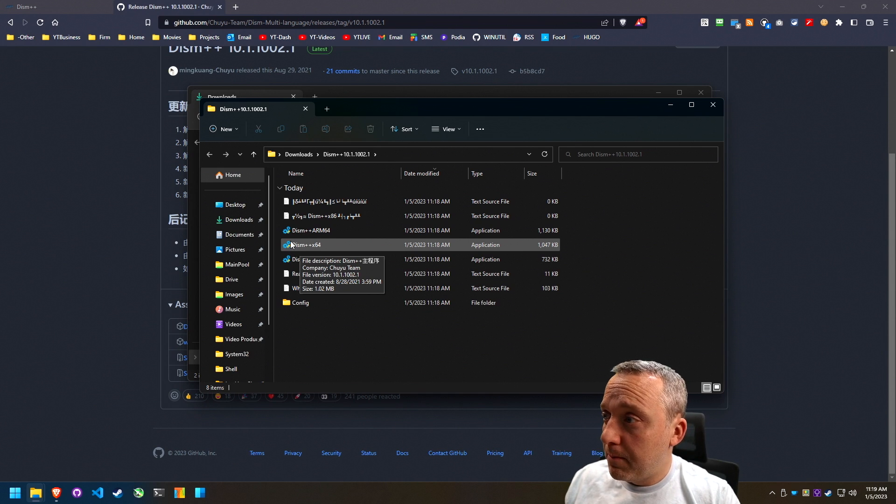
- Launch Dism++x64.exe and accept its user agreement
double_click(306, 244)
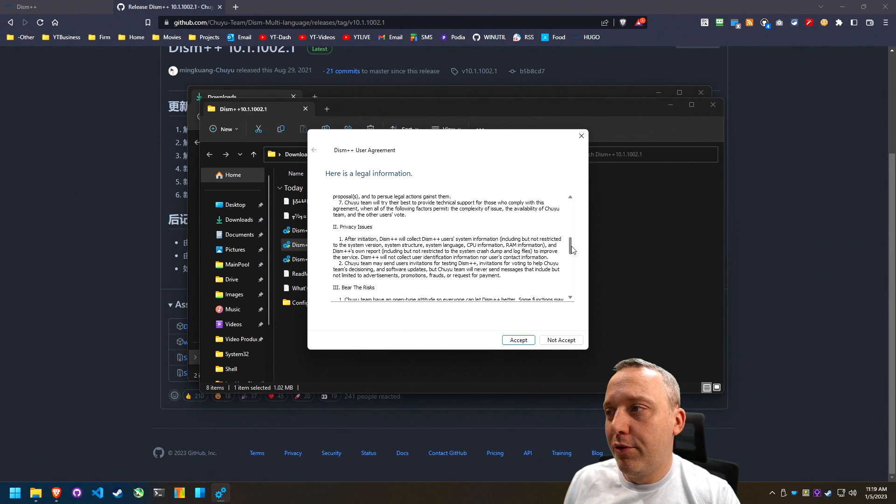
scroll(down, 3)
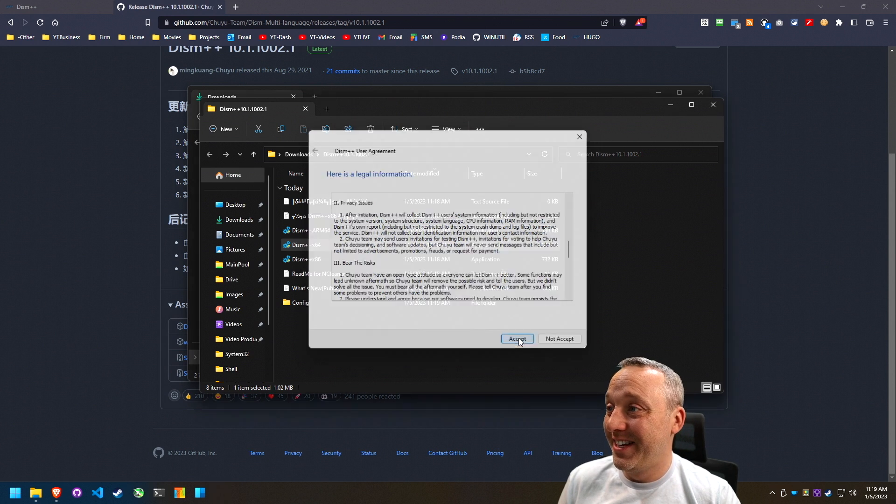
click(516, 339)
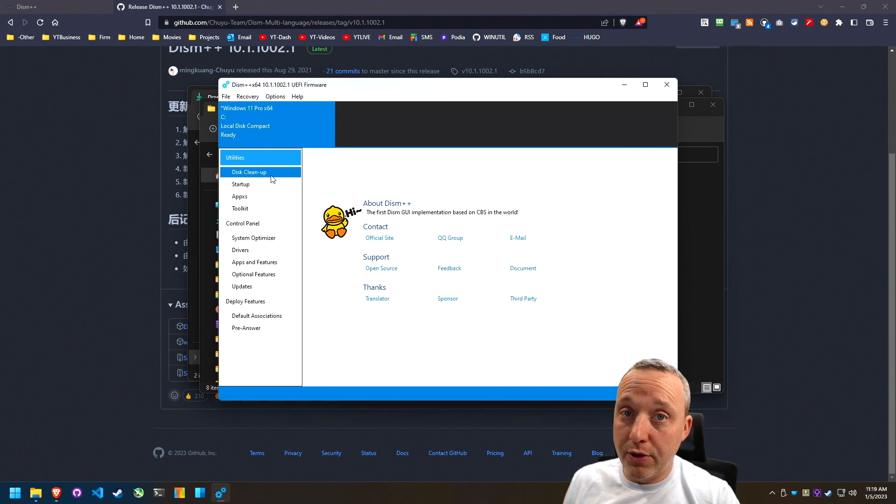
- In Disk Clean-up, tick Replaced WinSxS Assemblies, confirm the warning, and scan the checked items
click(249, 172)
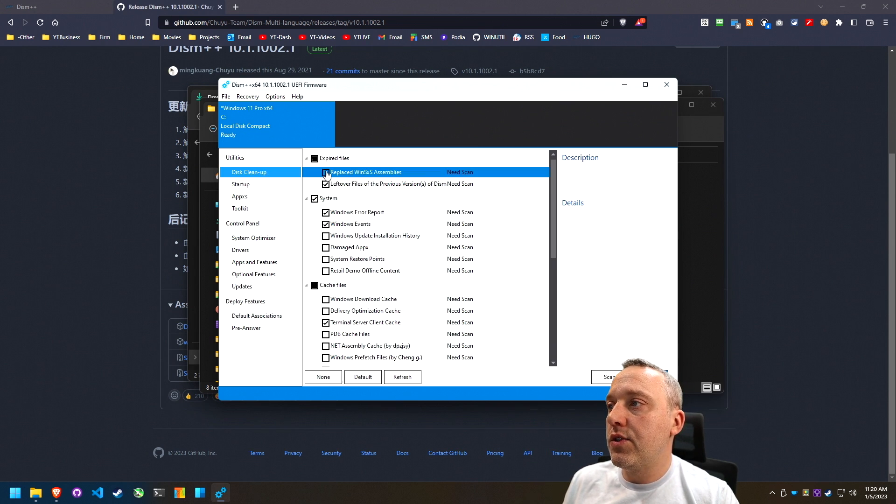
click(325, 172)
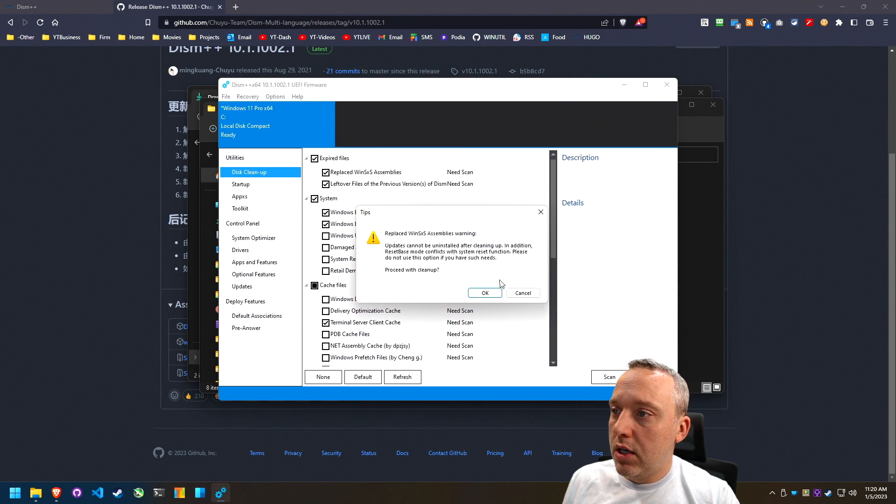
click(485, 292)
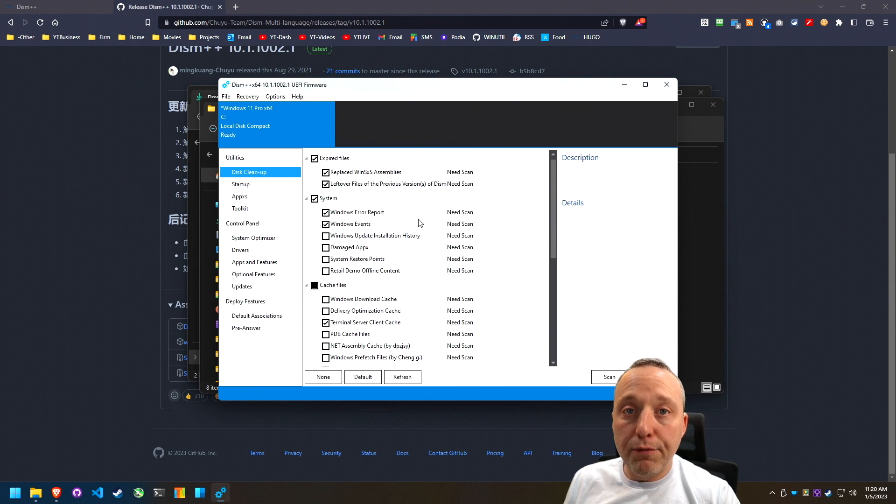
click(333, 285)
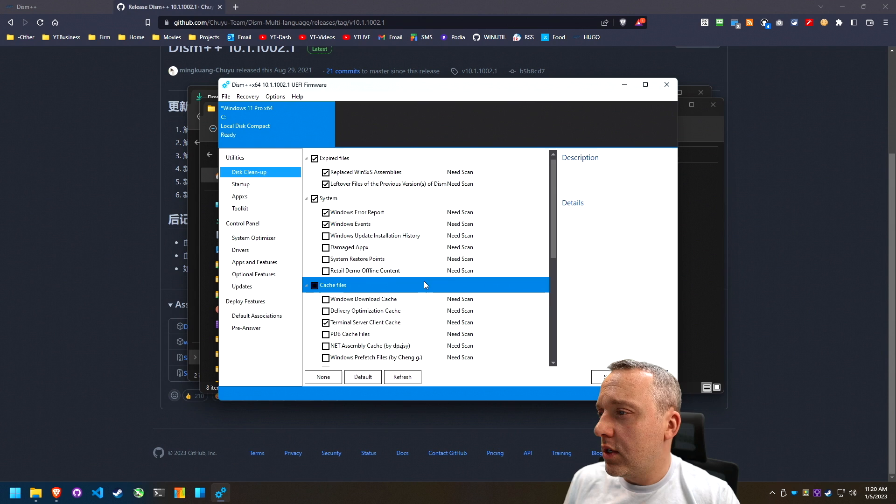
scroll(down, 3)
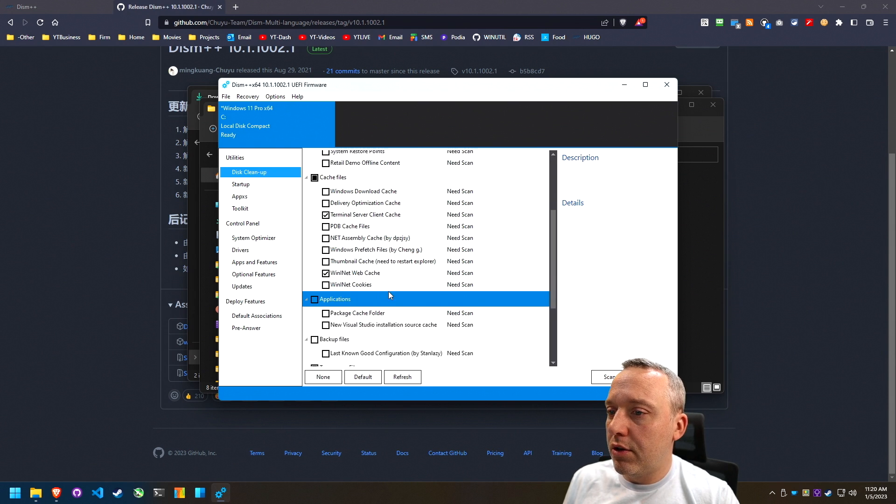
scroll(down, 3)
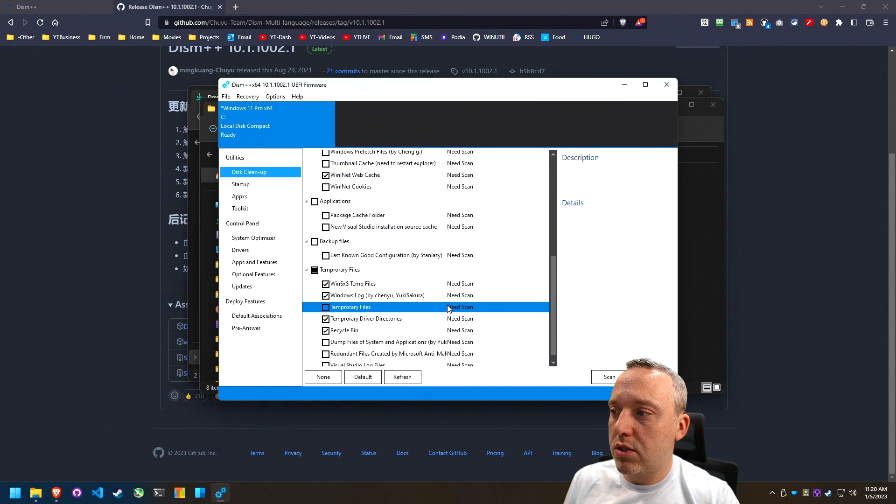
click(609, 376)
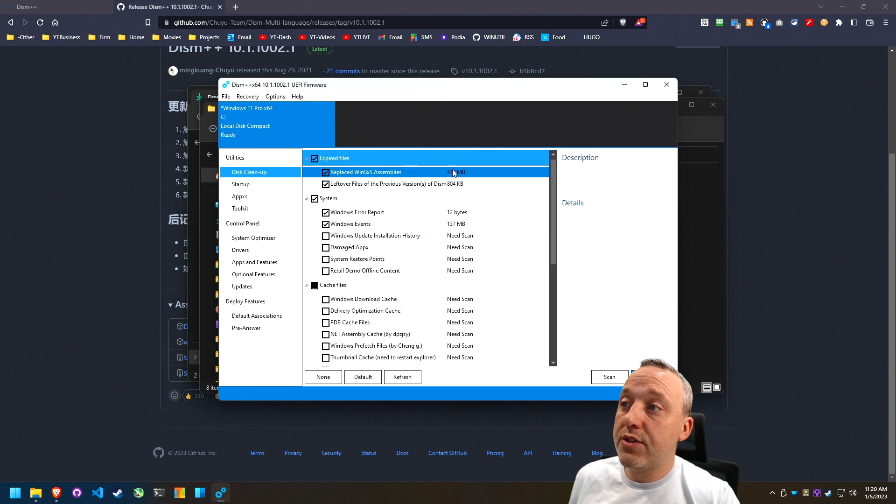
- Review the previous-version files and replaced WinSxS assemblies cleanup entries
click(395, 184)
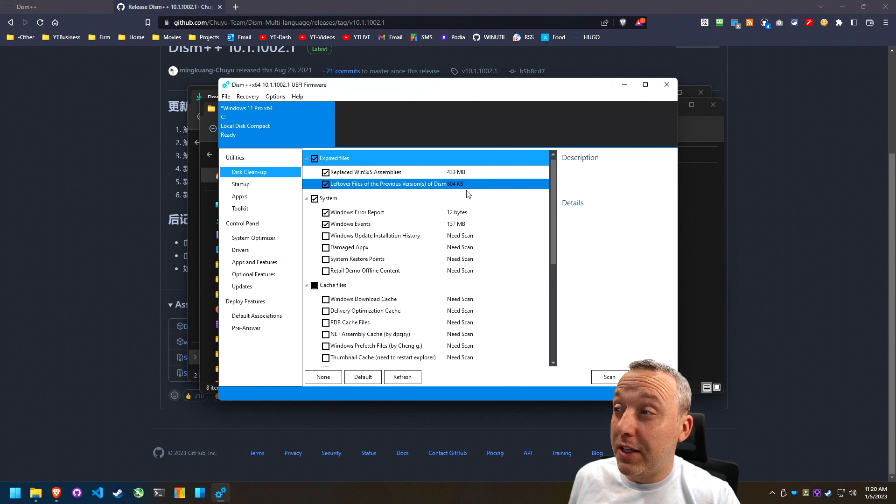
click(366, 172)
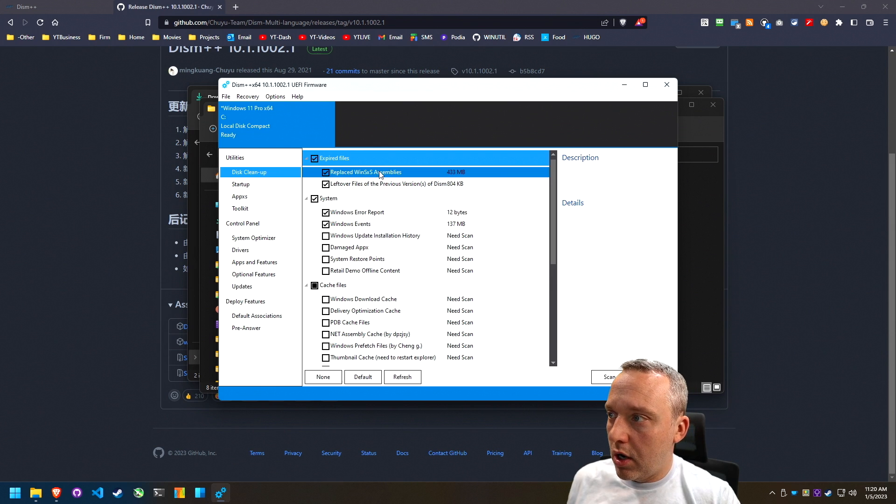
scroll(down, 3)
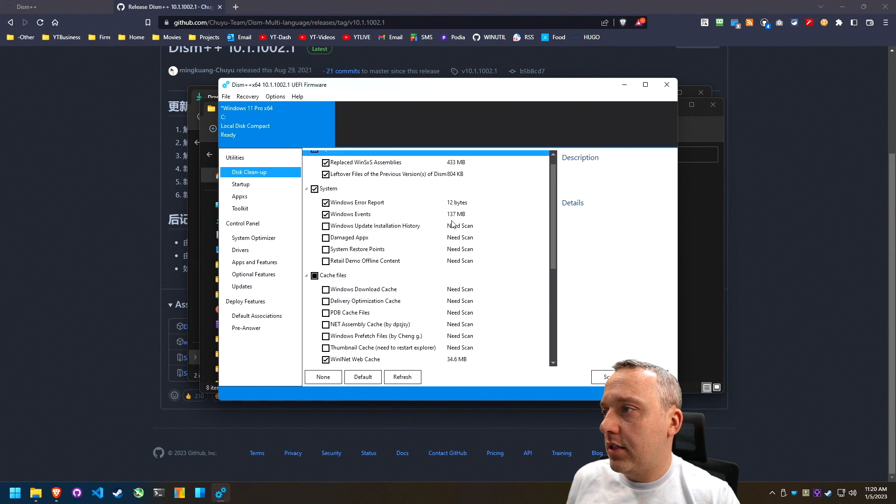
click(357, 249)
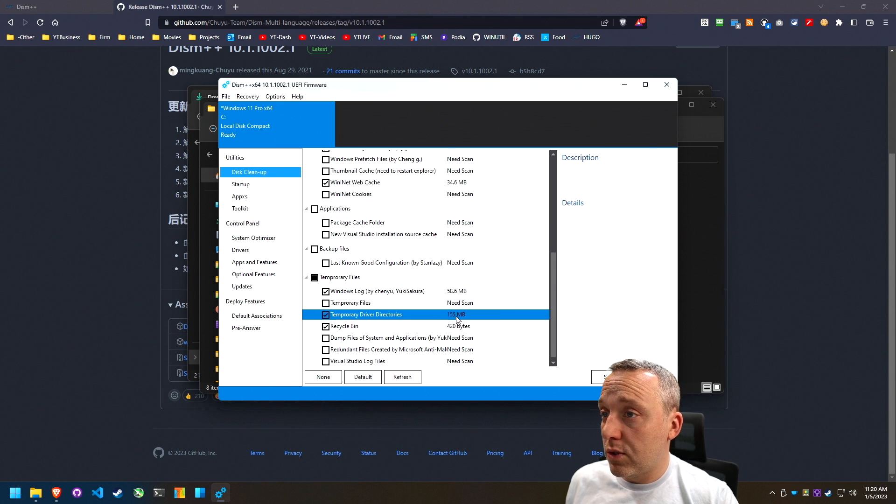
- Clean up the checked items, confirm, and dismiss the 1.37 GB freed notice
click(604, 377)
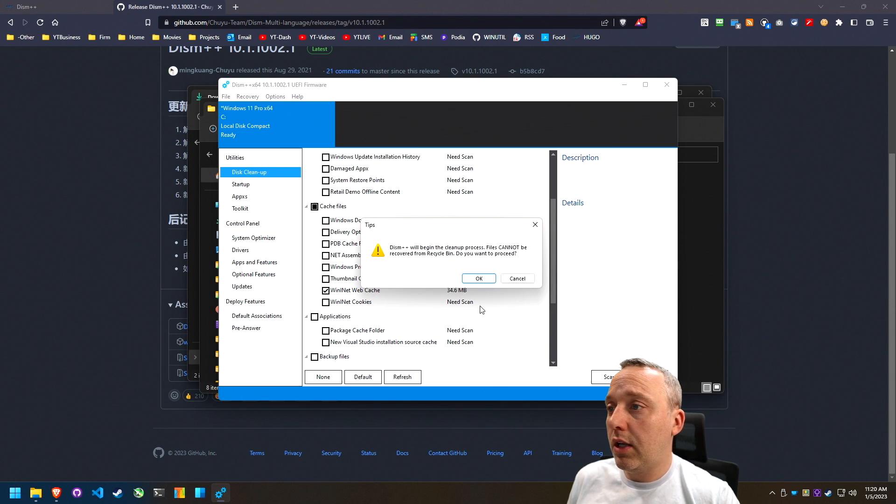
click(479, 278)
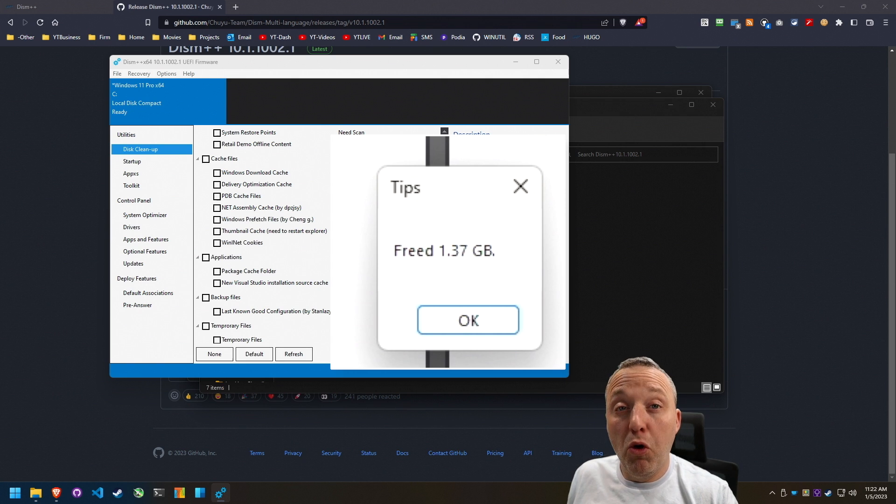
click(468, 320)
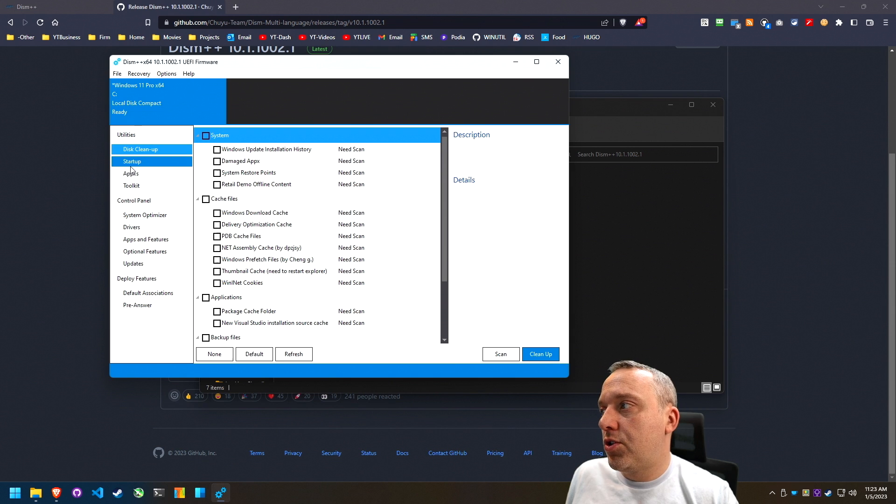
- In the startup manager, disable the SecurityHealth startup entry
click(132, 161)
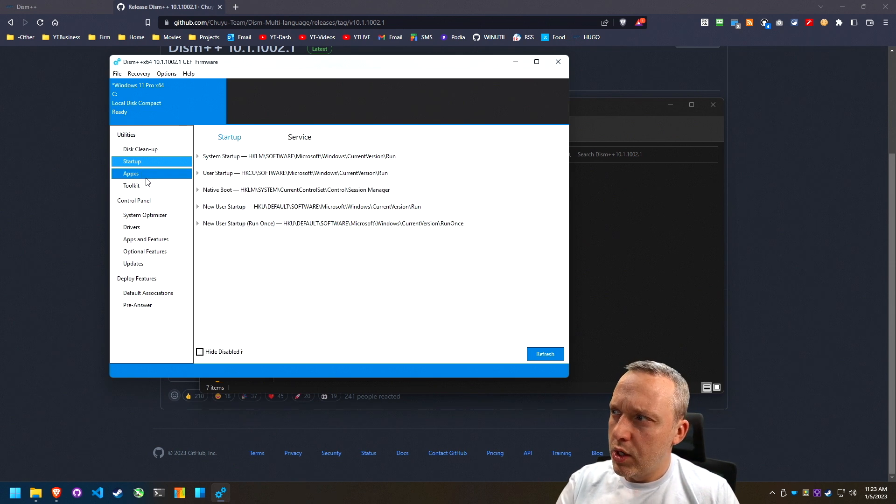
click(197, 156)
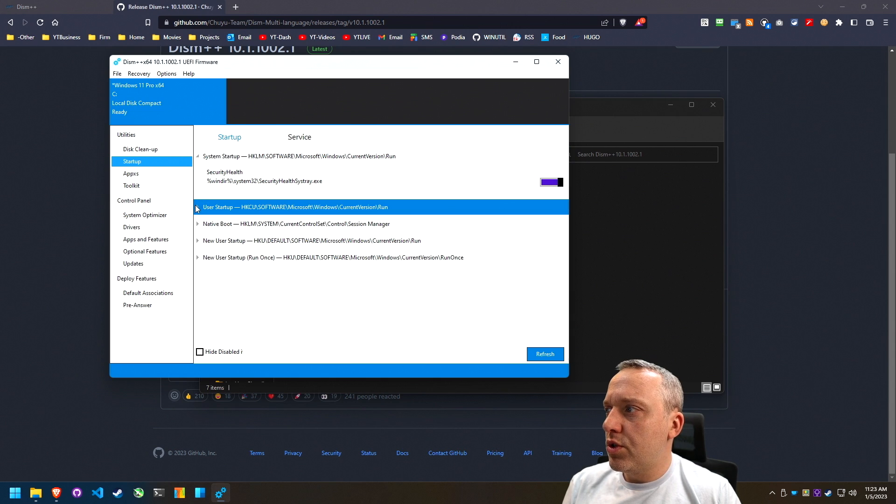
click(197, 207)
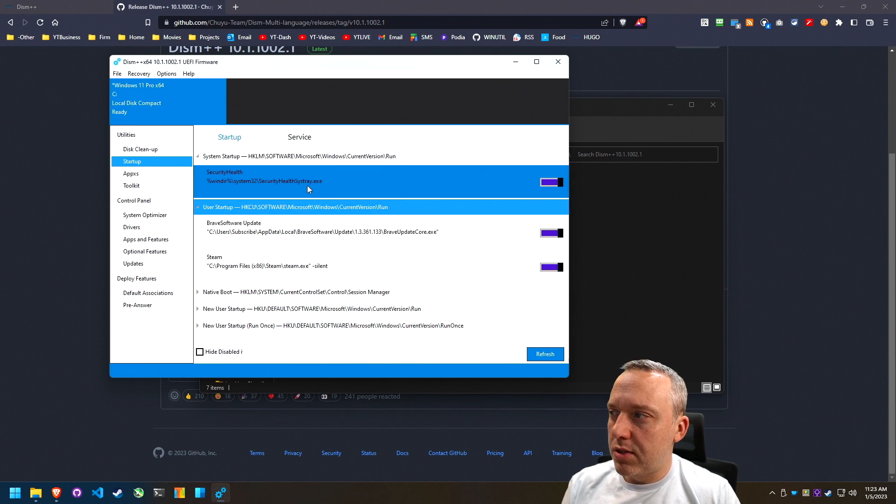
click(551, 182)
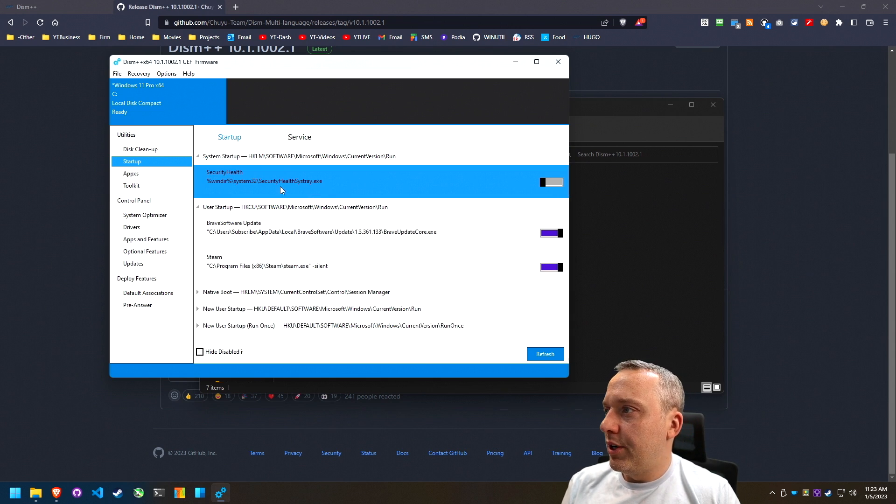
click(286, 232)
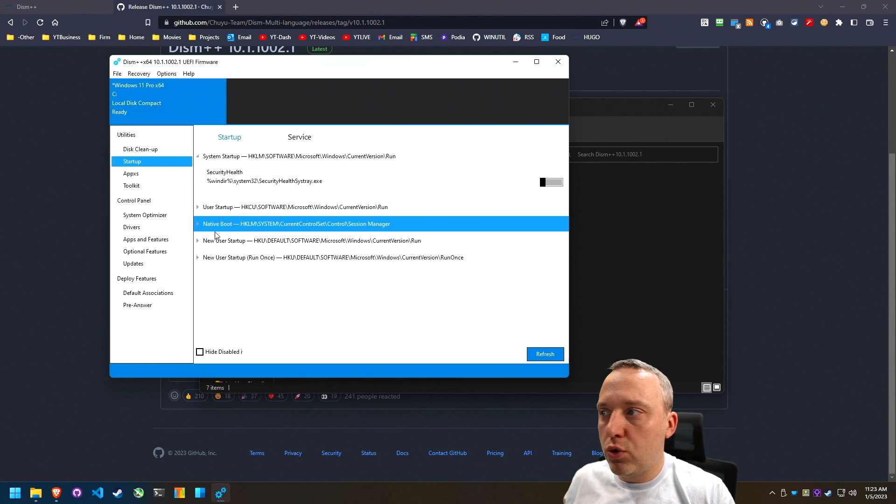
- Disable the OneDriveSetup entry under New User Startup
click(197, 223)
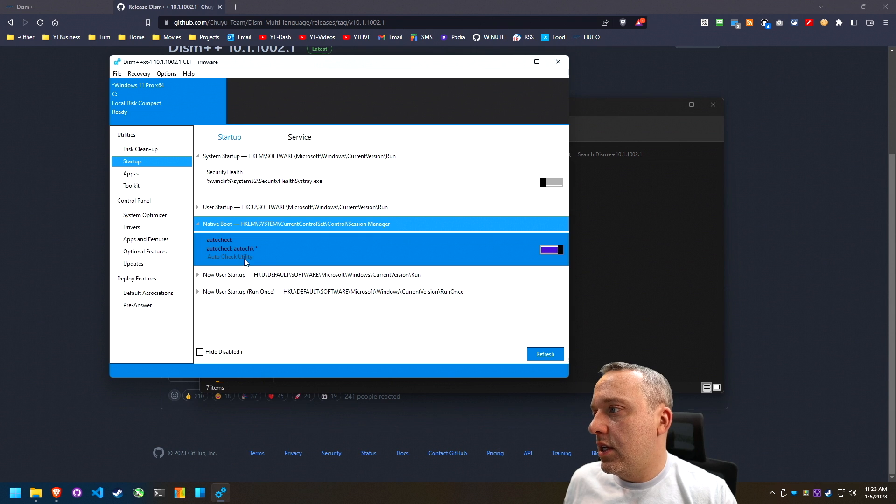
click(197, 223)
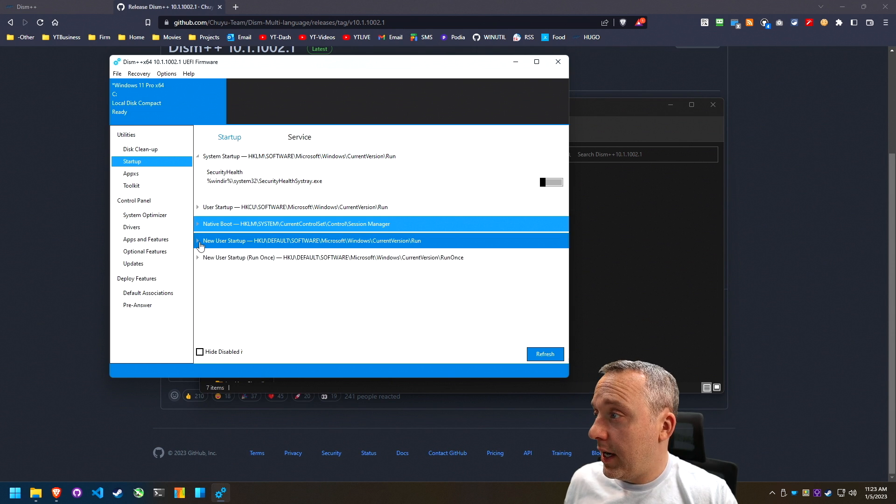
click(197, 240)
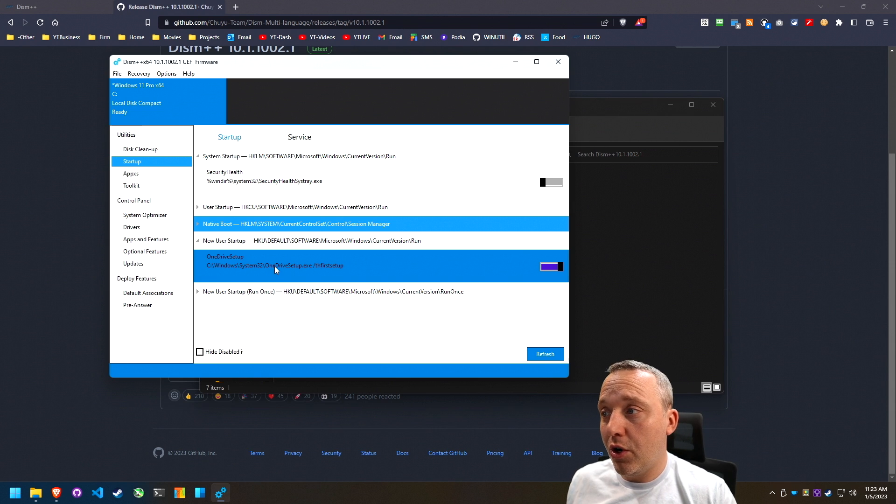
mouse_move(307, 278)
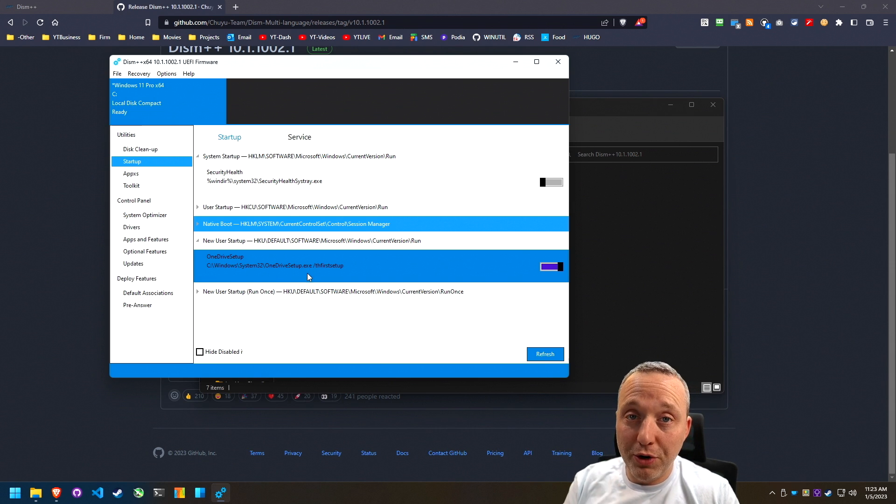
mouse_move(313, 279)
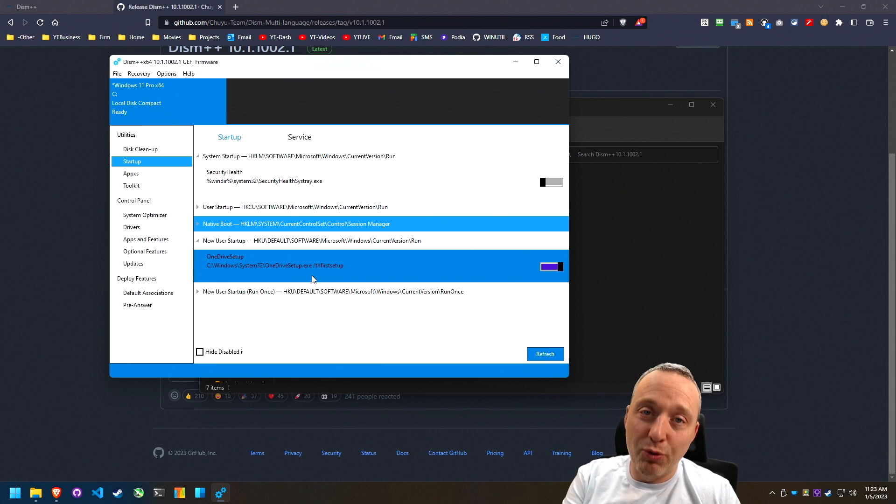
click(550, 267)
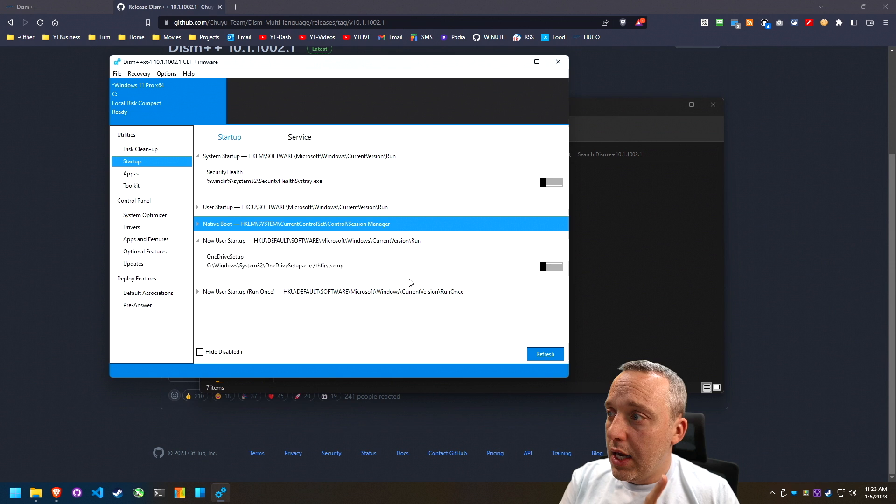
click(274, 260)
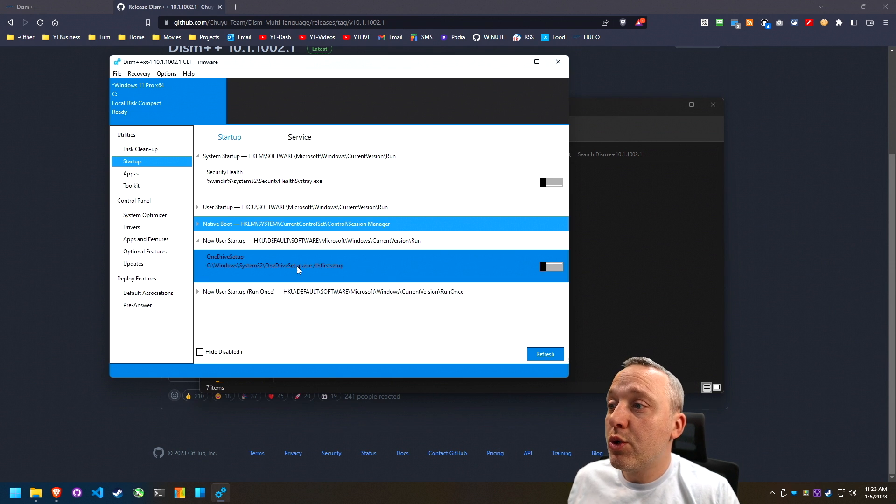
click(197, 241)
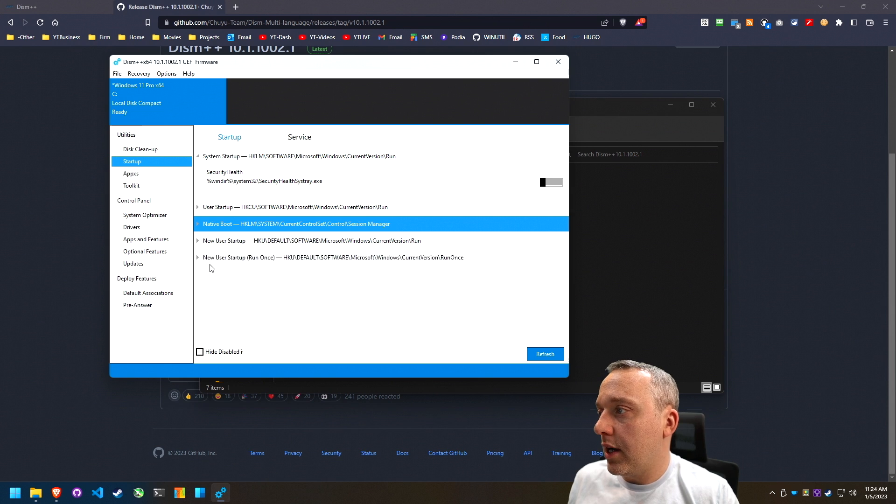
click(299, 137)
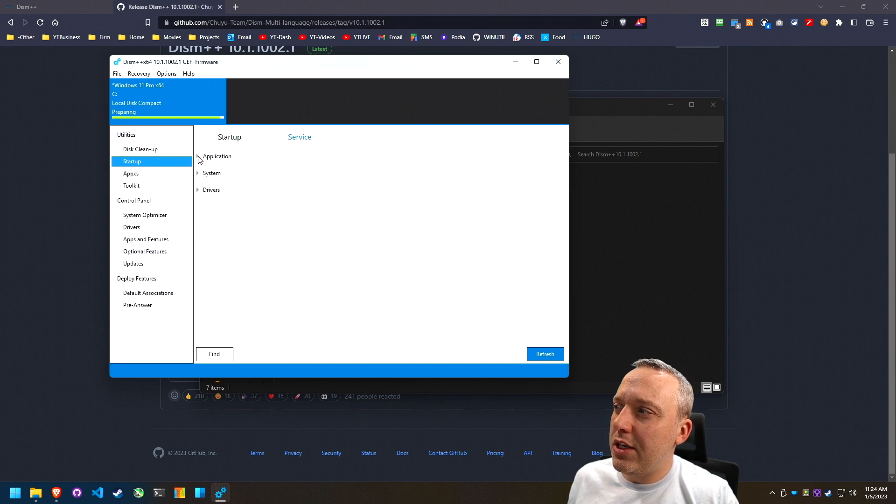
- Expand and collapse the Application group in the services list
click(198, 157)
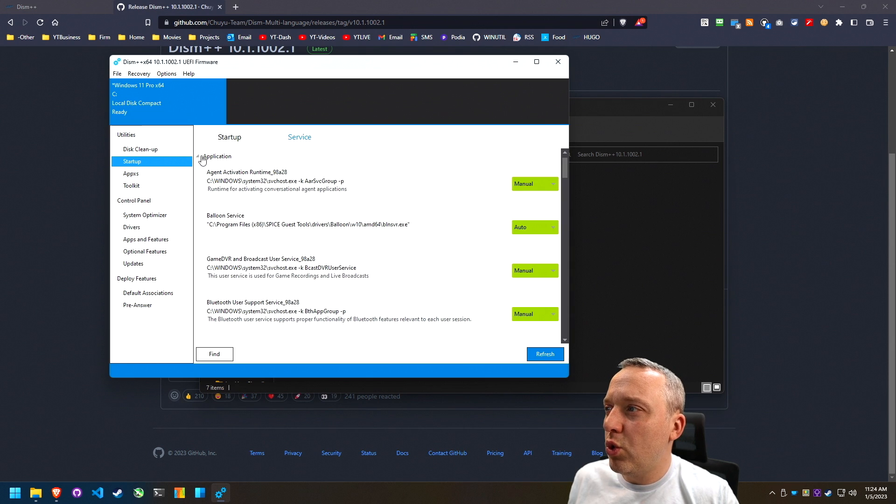
click(198, 156)
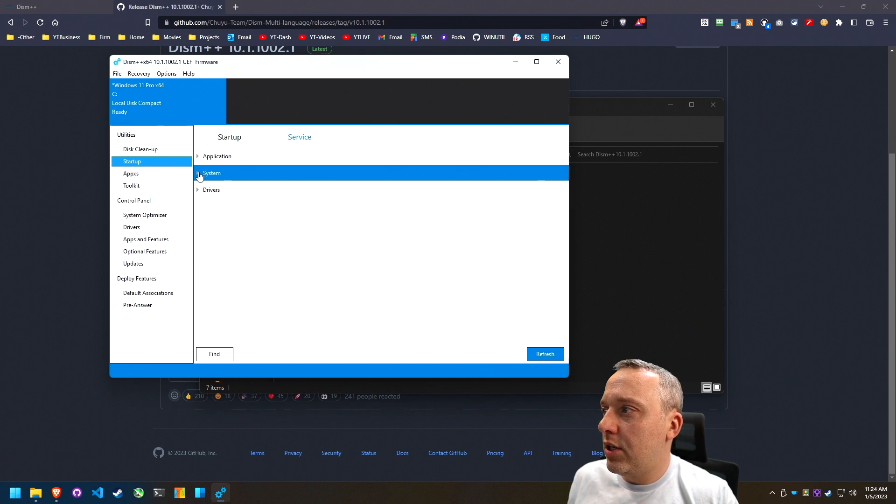
mouse_move(110, 411)
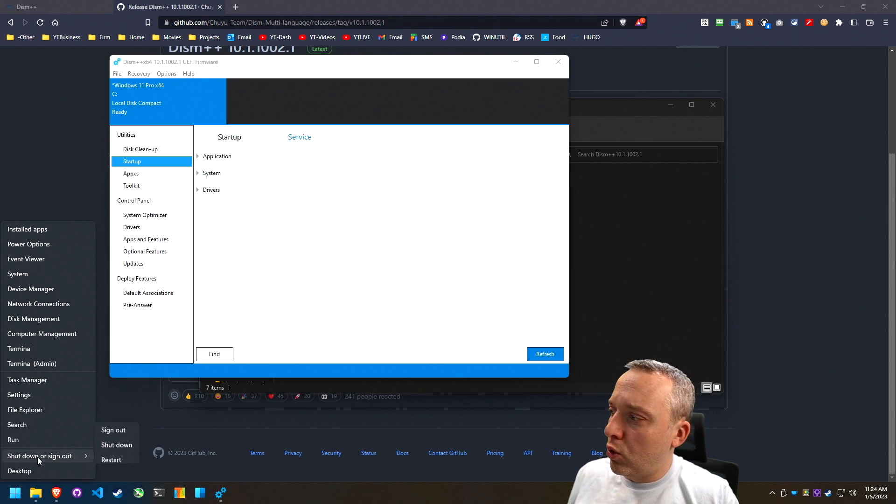
- Run service.msc from the Windows Run dialog
click(13, 440)
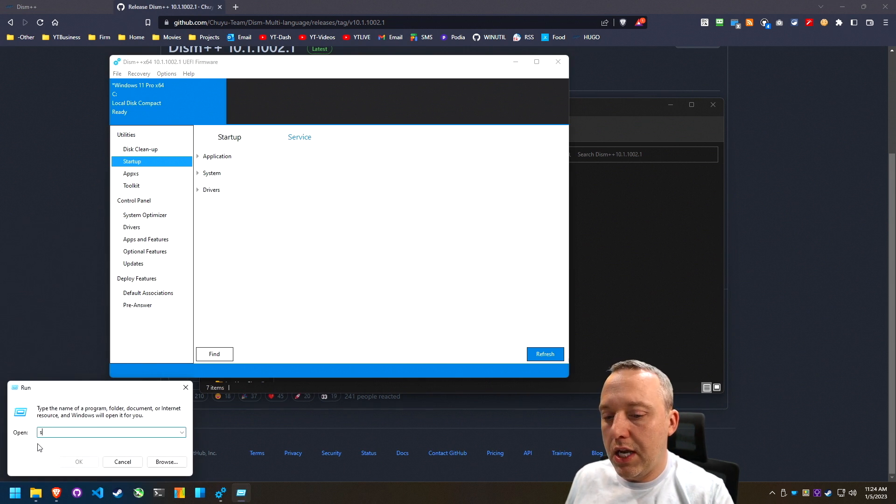
text(ervice.msc)
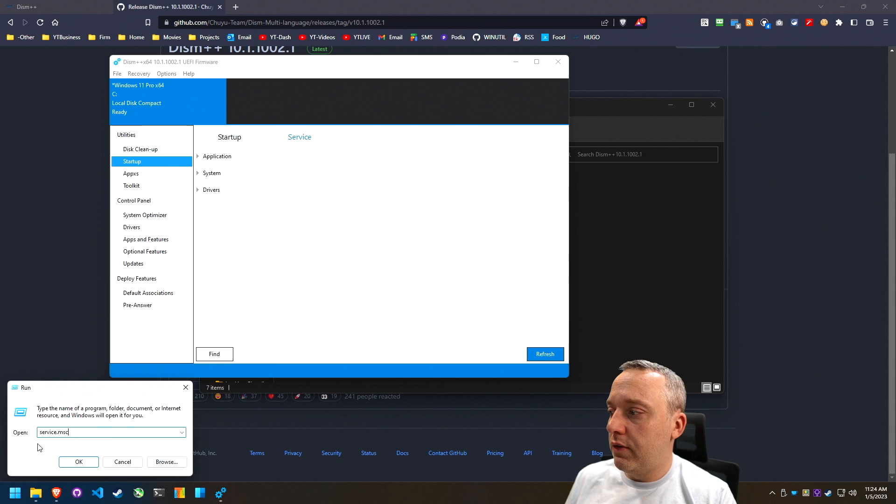
click(79, 461)
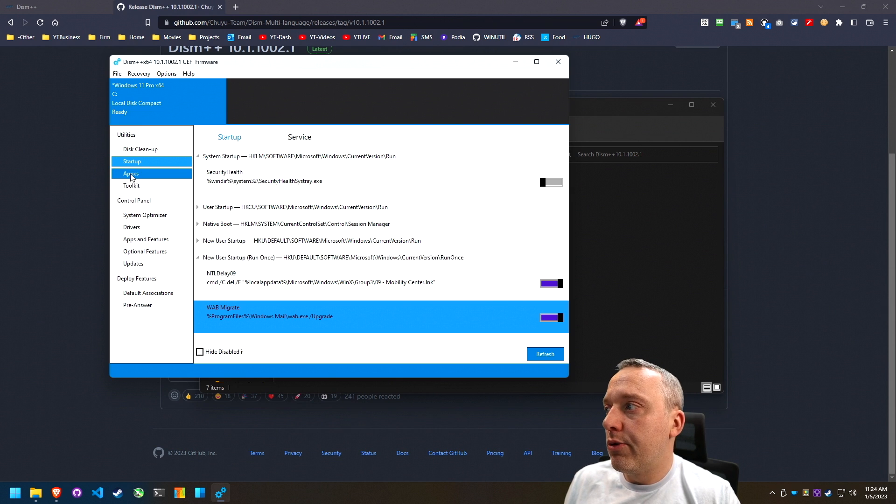
- In Provisioned Appx, mark SecHealthUI, Notepad and QuickAssist packages for removal
click(130, 174)
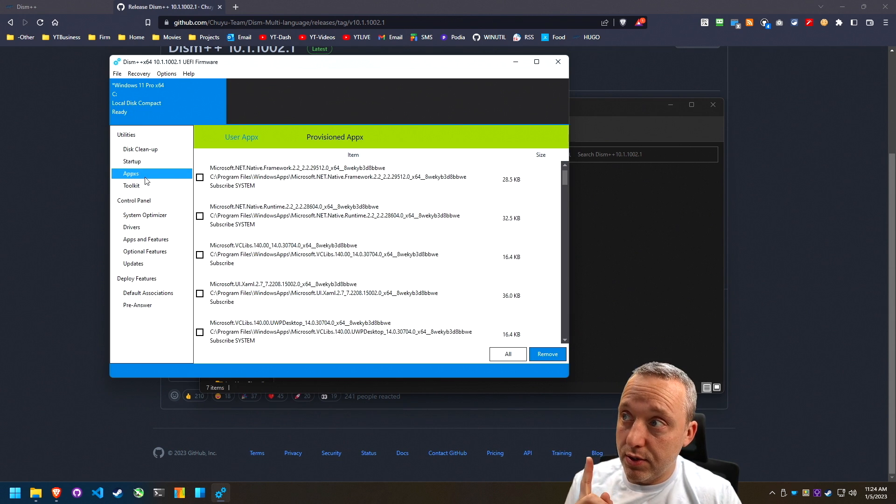
click(334, 137)
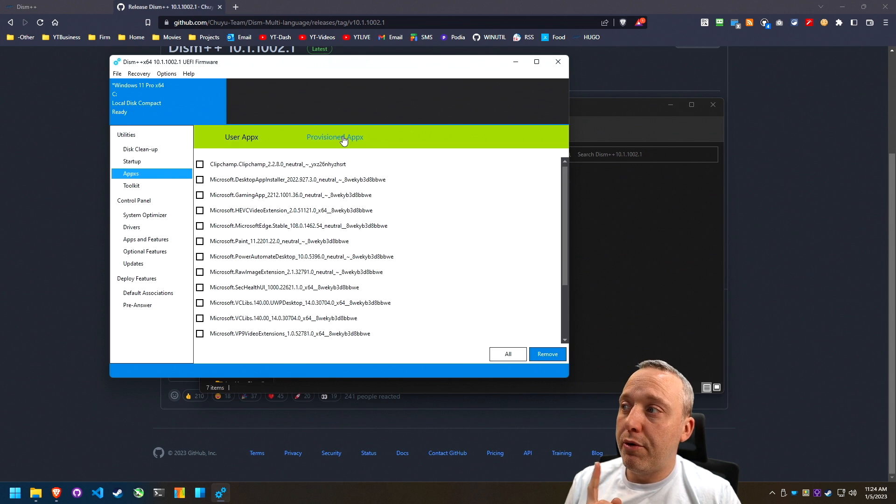
click(277, 164)
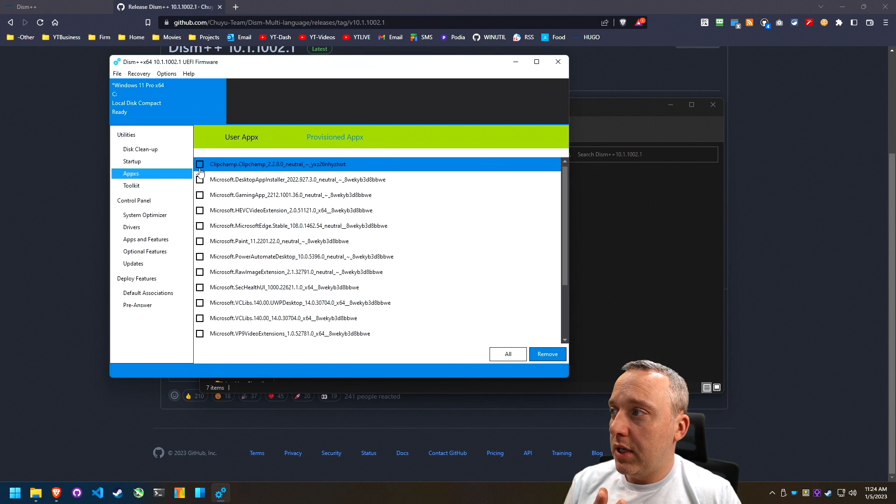
click(201, 163)
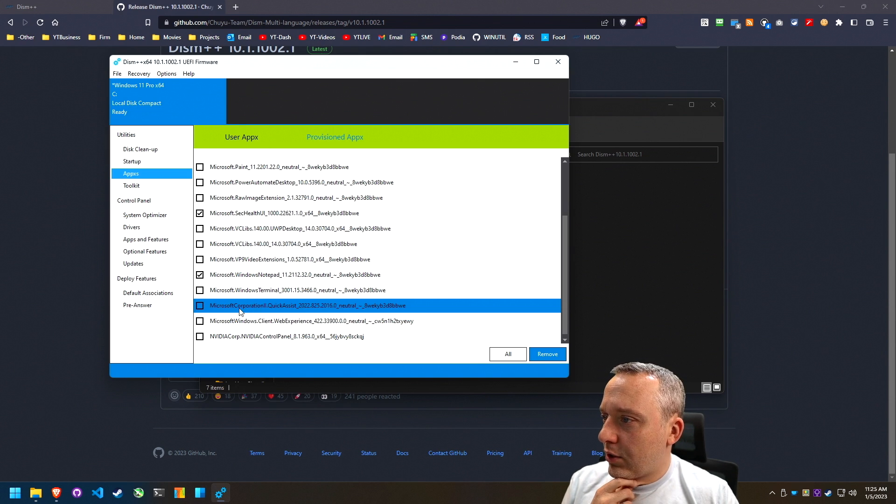
click(201, 305)
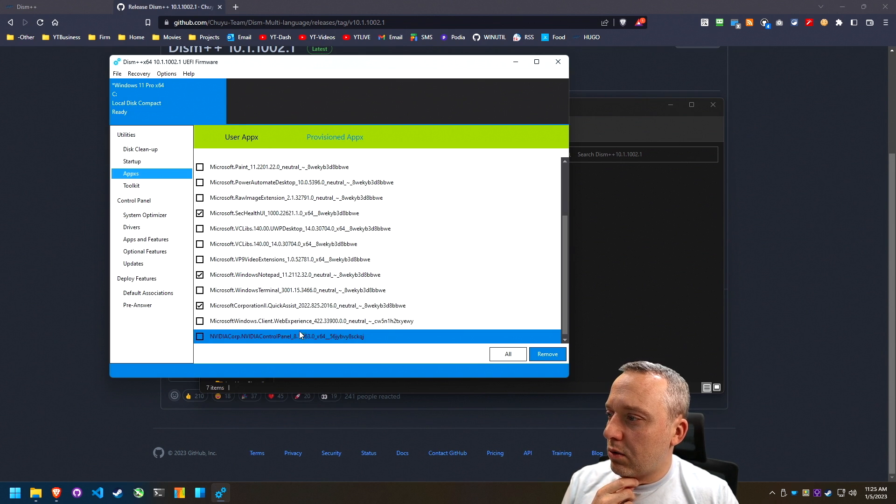
- Remove the marked provisioned packages and dismiss the removal-failed error
click(546, 353)
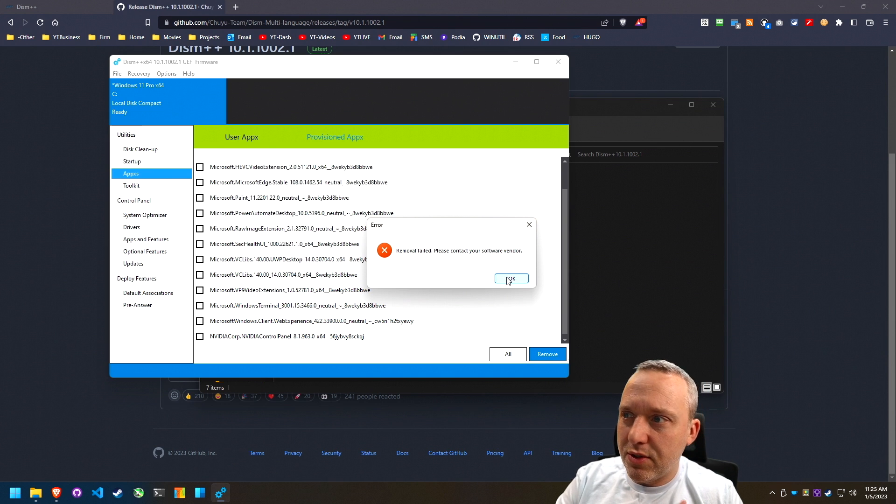
click(510, 278)
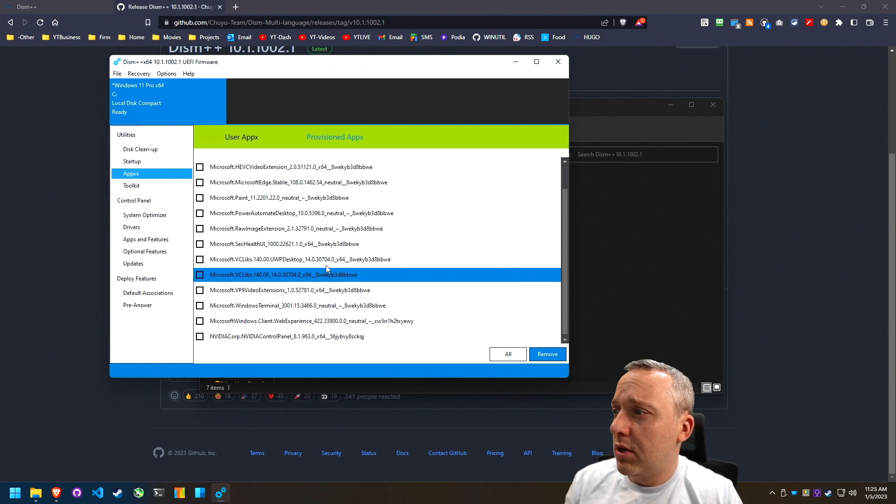
click(241, 137)
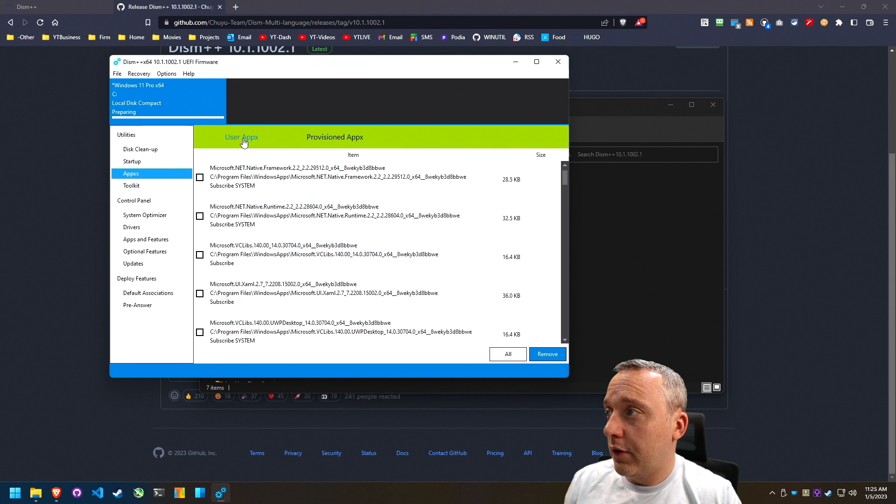
click(289, 216)
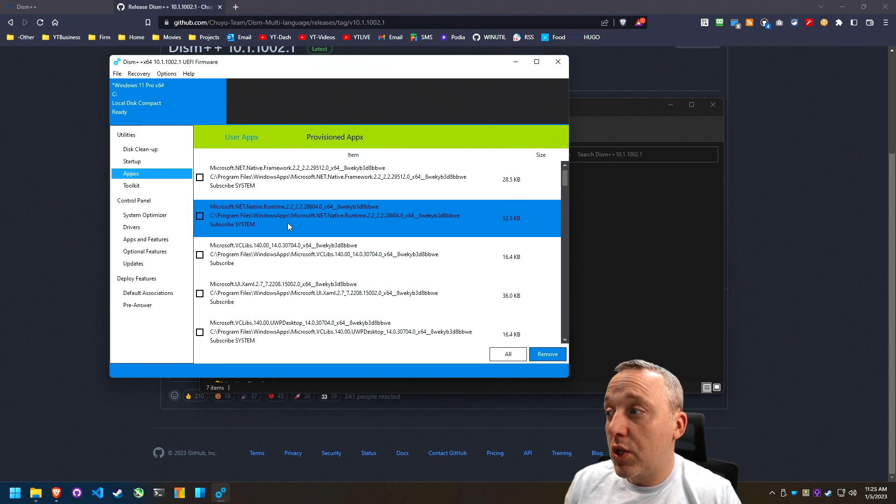
click(298, 254)
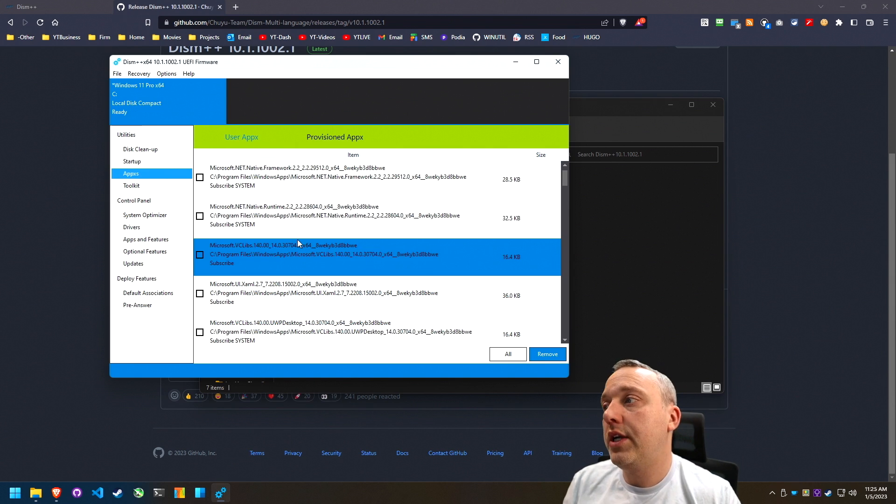
scroll(down, 3)
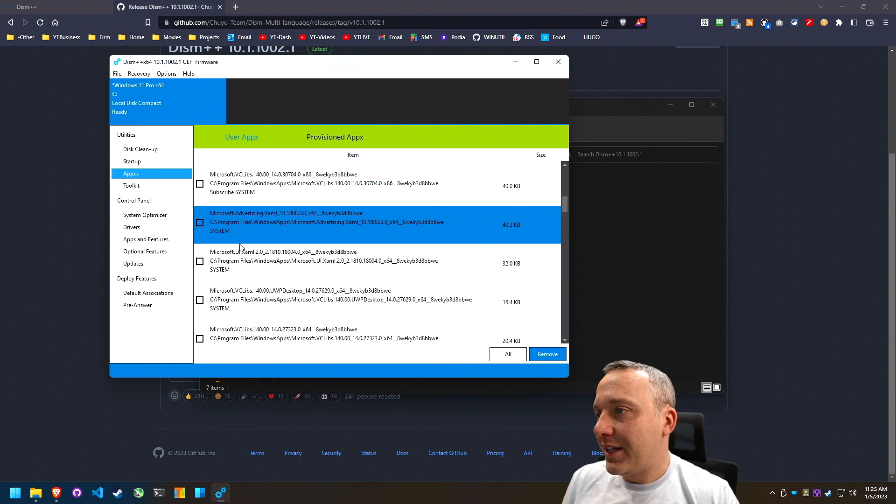
scroll(down, 3)
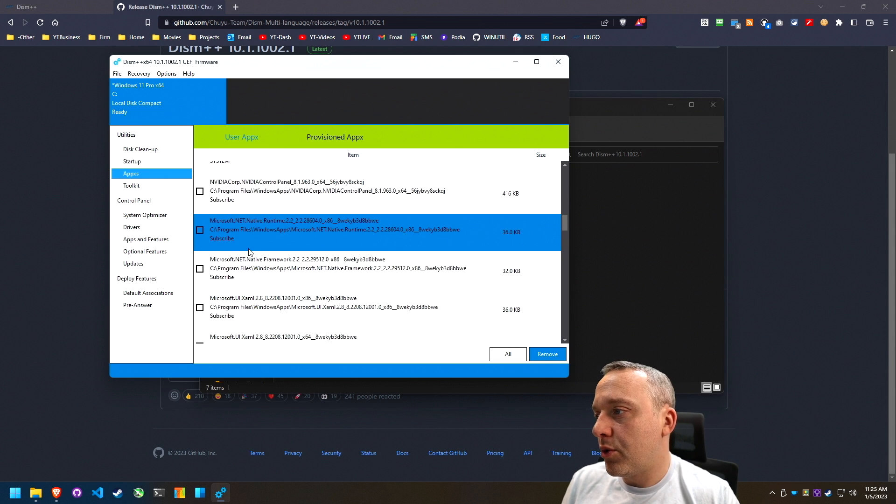
scroll(down, 3)
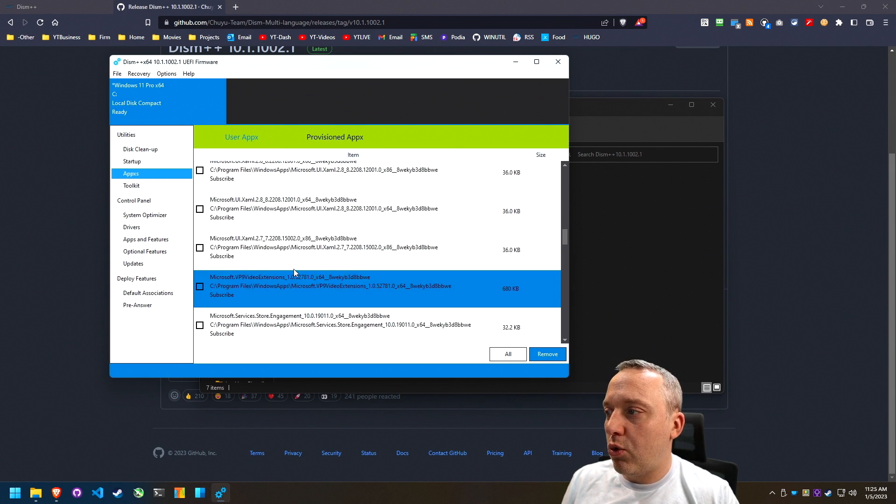
scroll(down, 3)
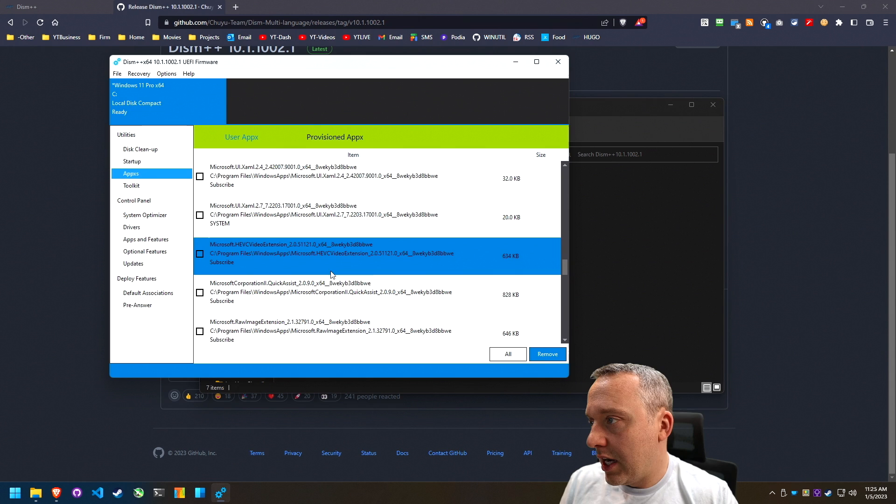
click(546, 354)
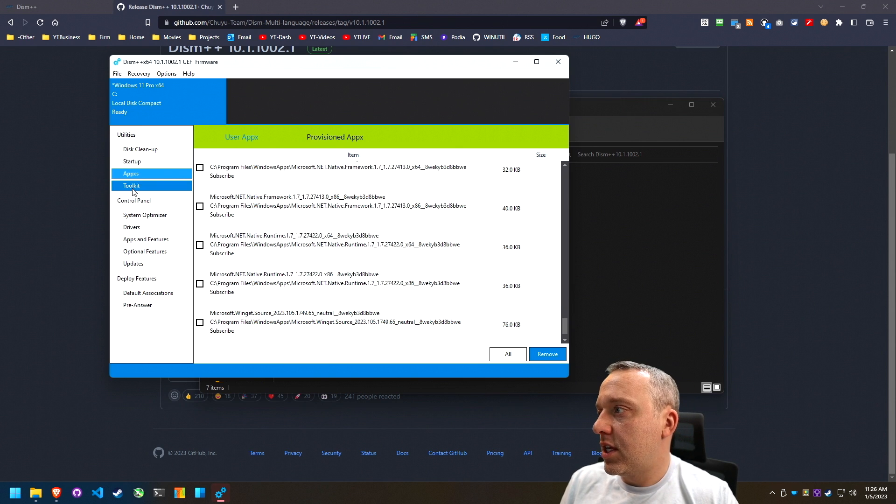
- Open the Toolkit, view the Account Management accounts list, then close it
click(132, 186)
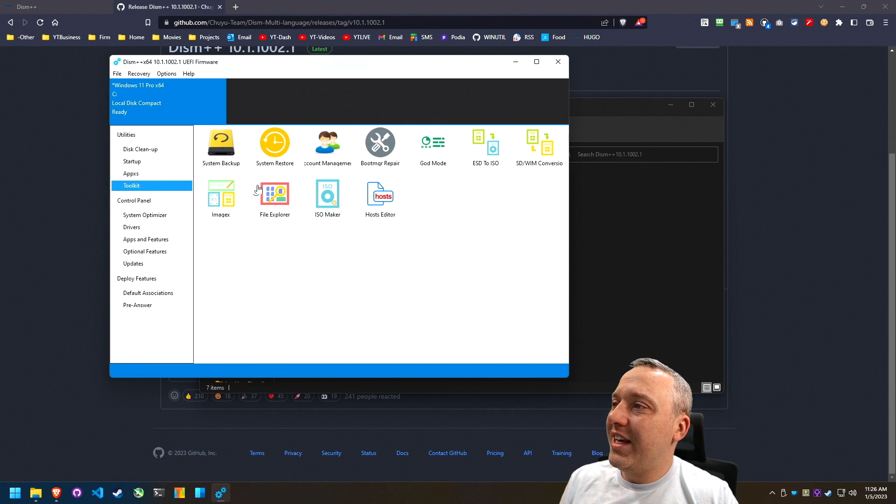
mouse_move(397, 217)
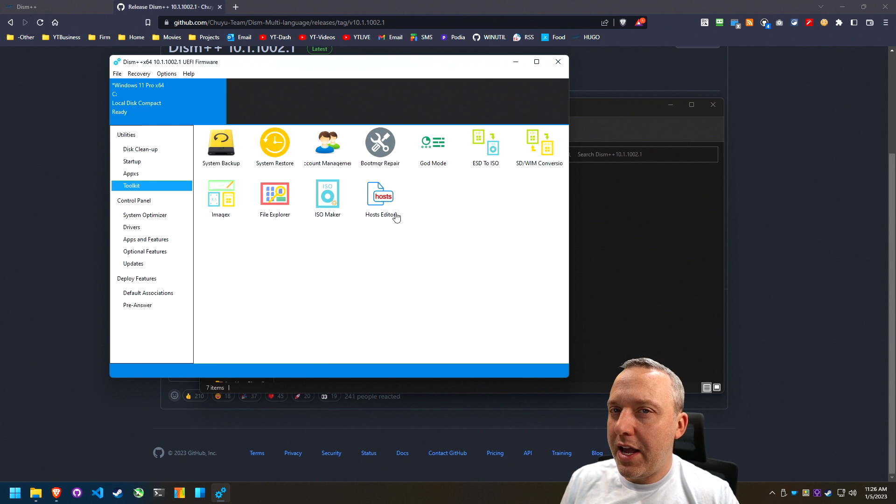
mouse_move(380, 143)
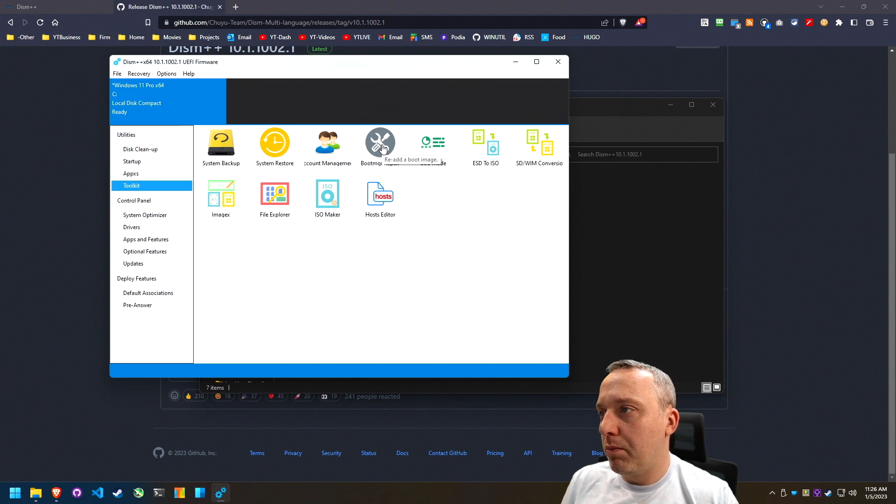
click(380, 143)
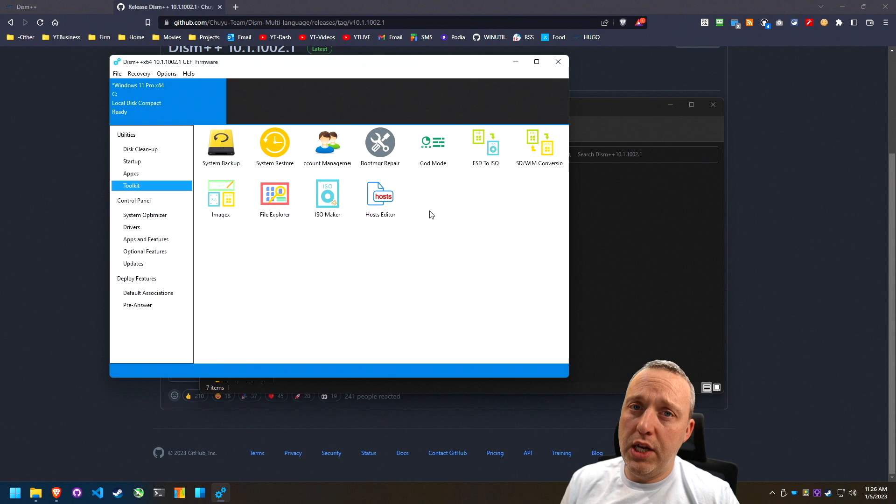
mouse_move(437, 204)
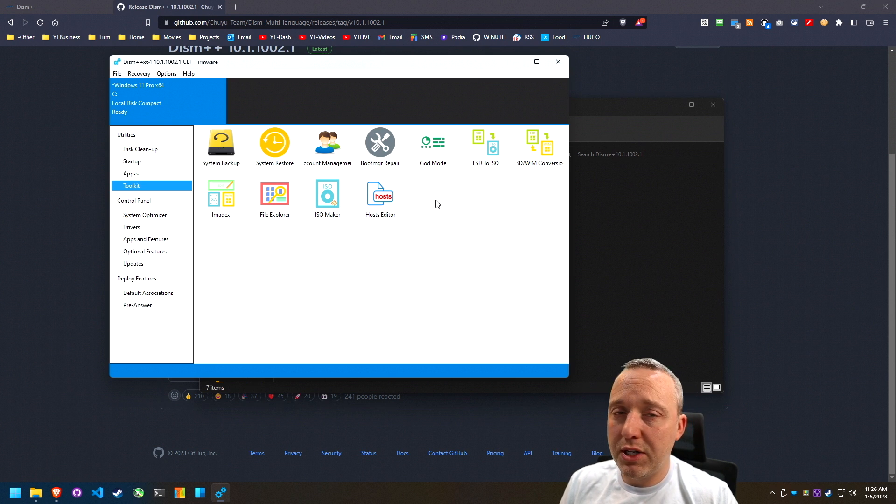
mouse_move(427, 207)
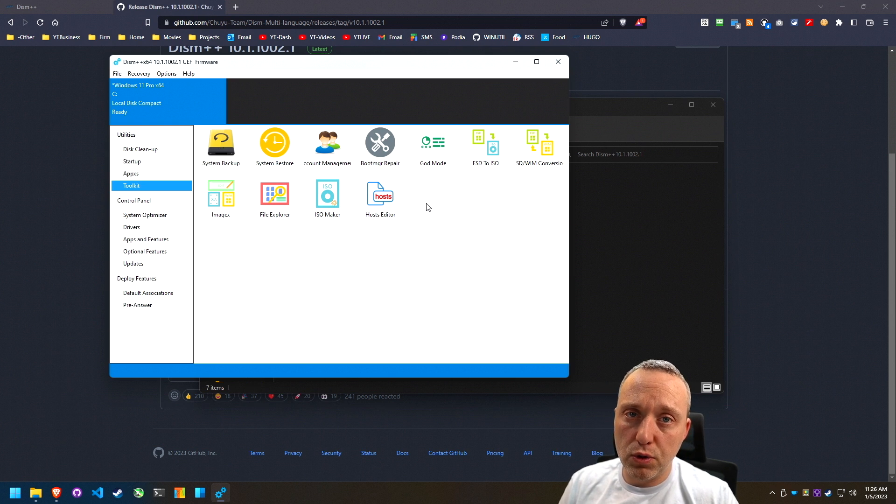
mouse_move(418, 213)
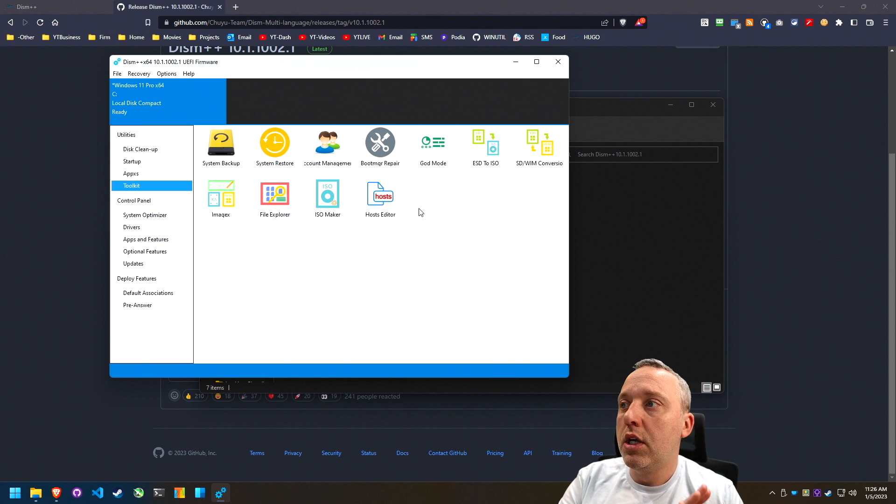
mouse_move(429, 195)
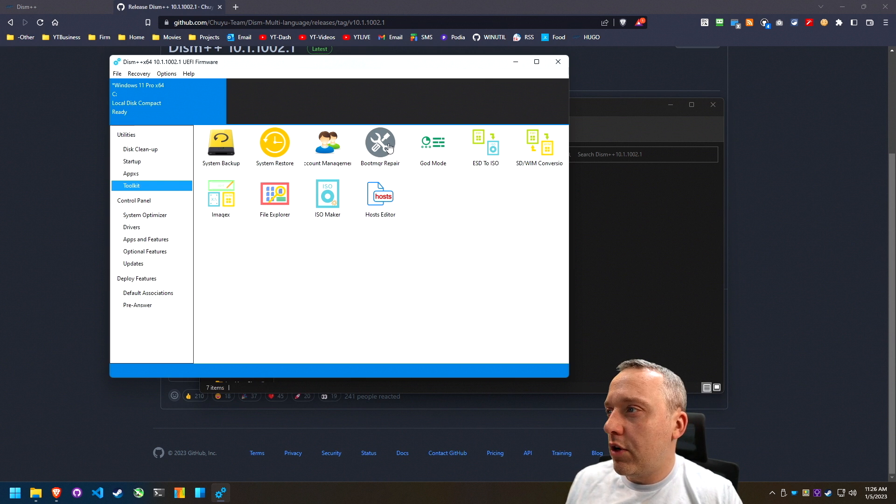
mouse_move(335, 151)
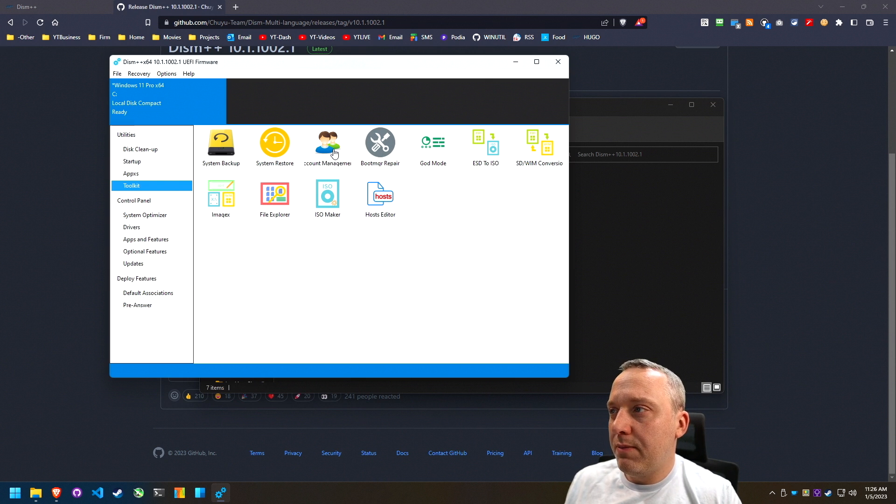
click(327, 142)
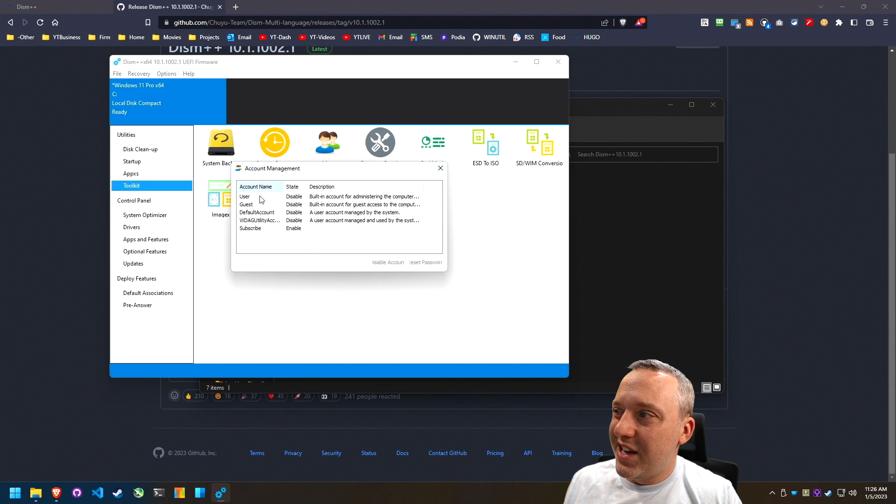
click(440, 168)
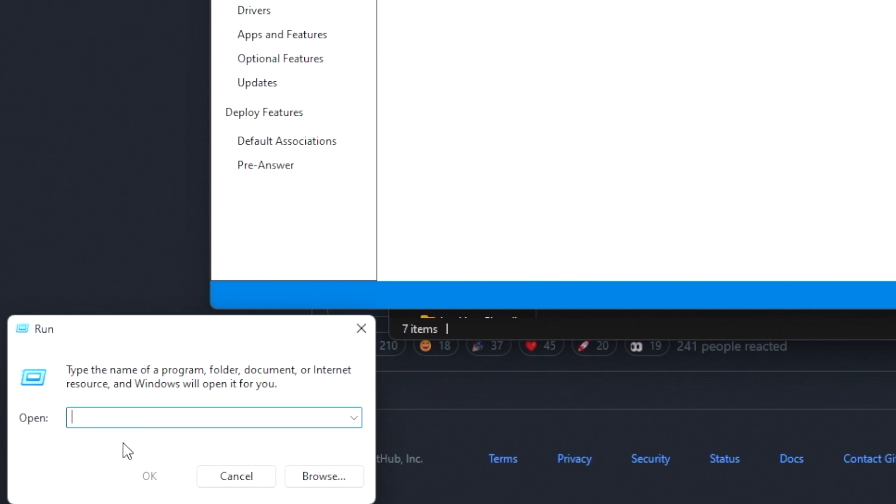
- Launch User Accounts with control userpasswords2 and open lusrmgr from its Advanced tab
text(control uiserpasswords2)
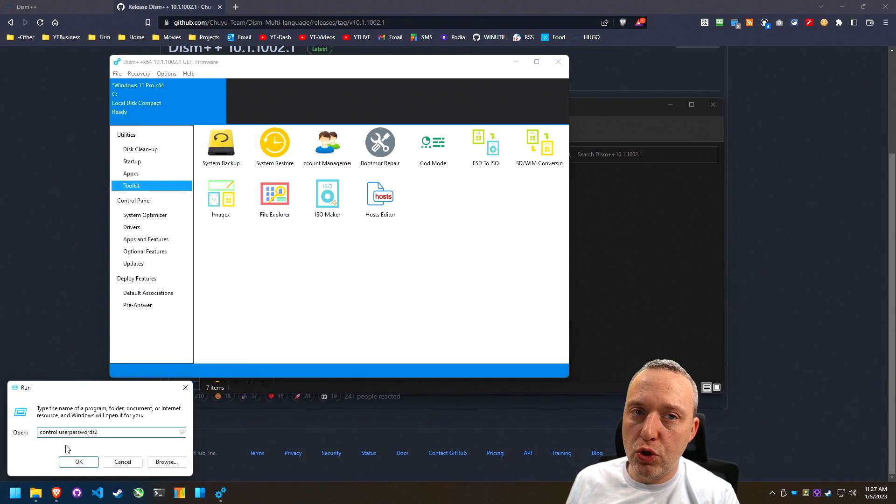
click(79, 462)
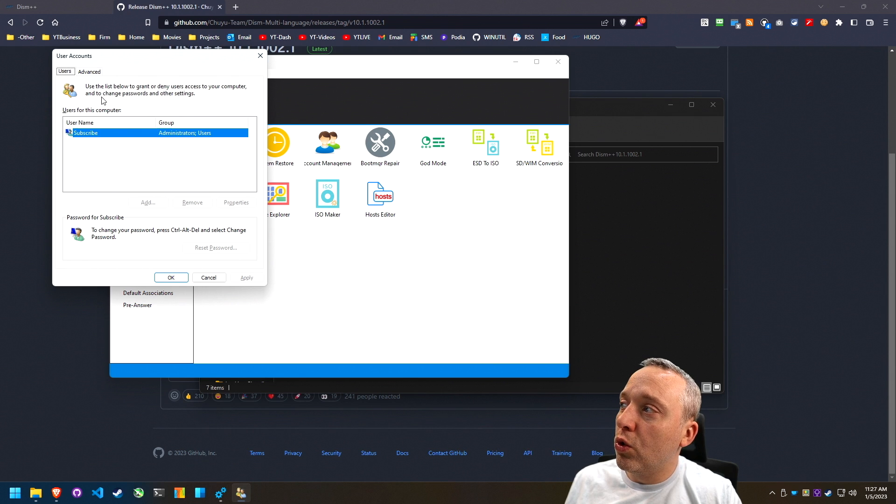
click(90, 71)
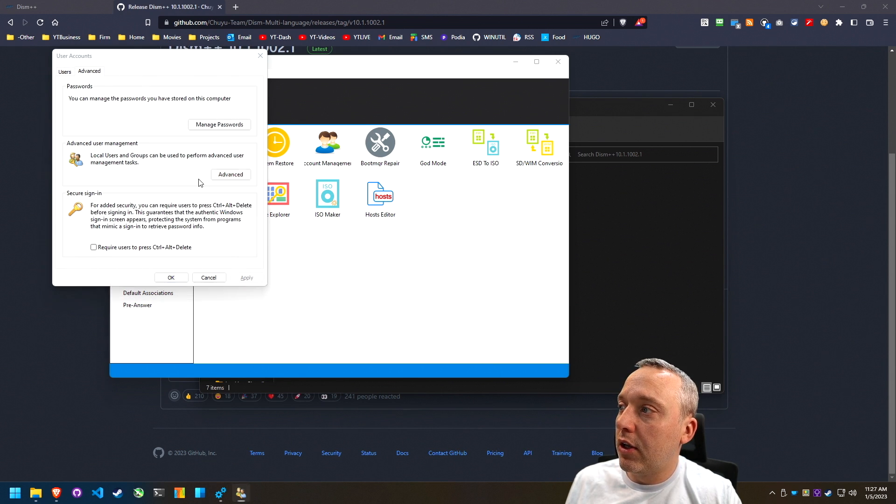
click(230, 174)
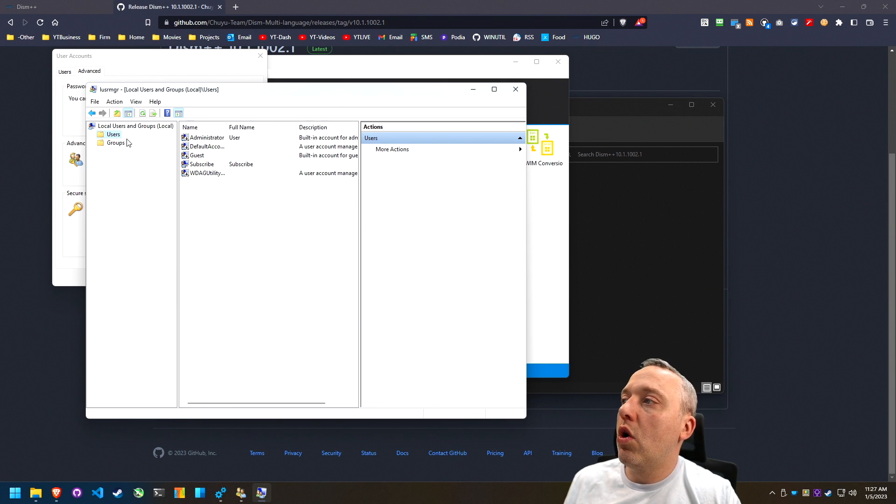
mouse_move(176, 177)
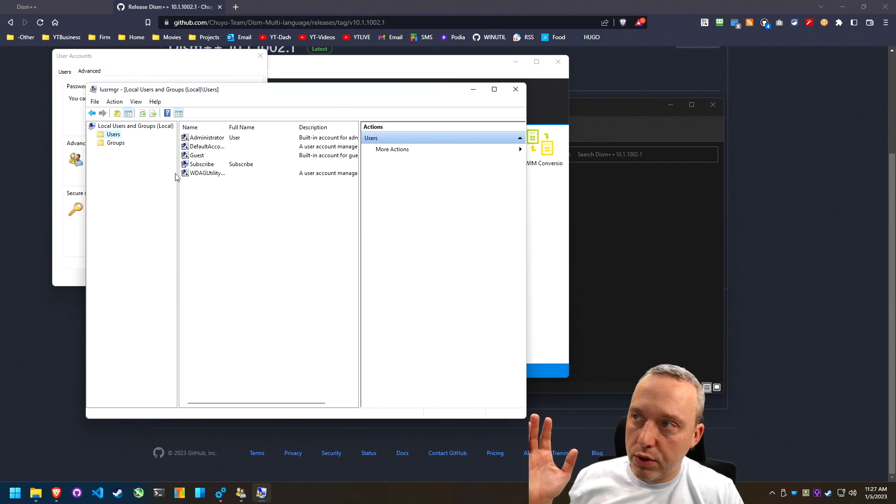
mouse_move(222, 197)
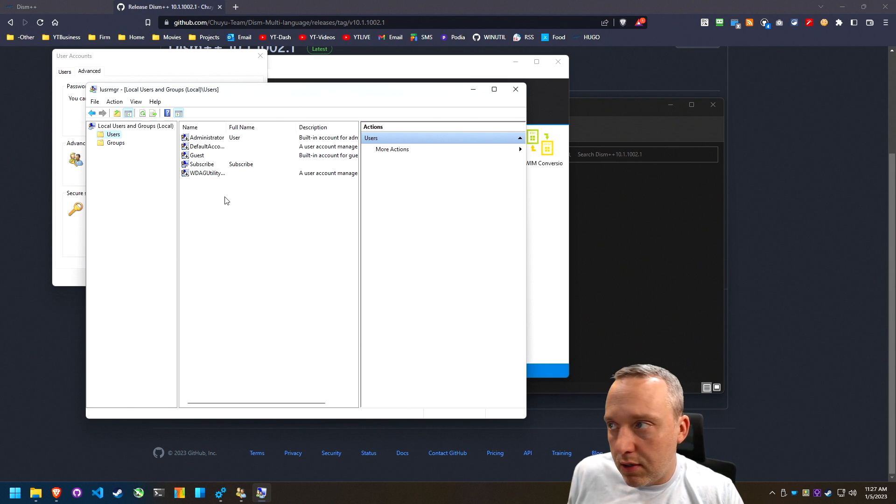
mouse_move(338, 141)
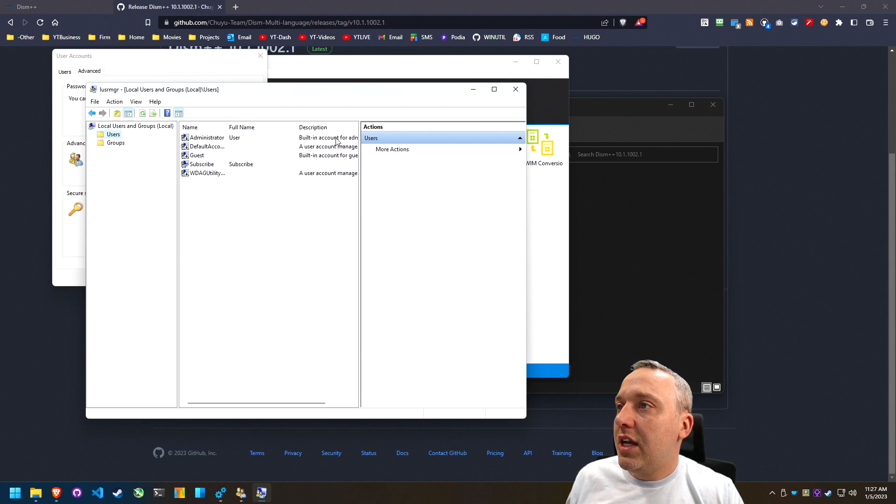
- Close Local Users and Groups and switch Dism++ to the System Optimizer
click(514, 89)
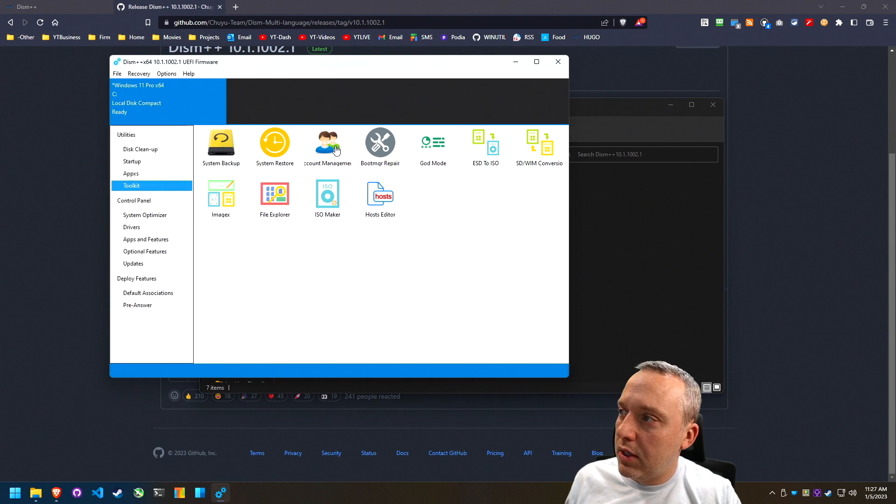
mouse_move(274, 143)
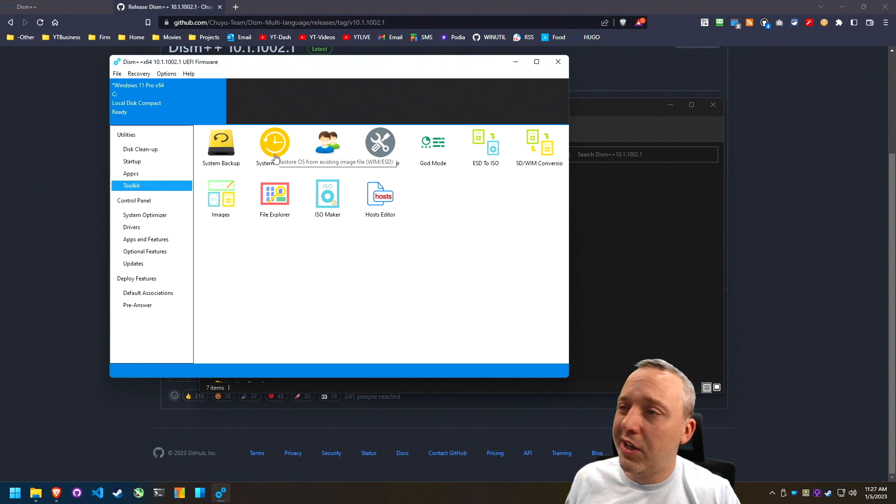
mouse_move(493, 247)
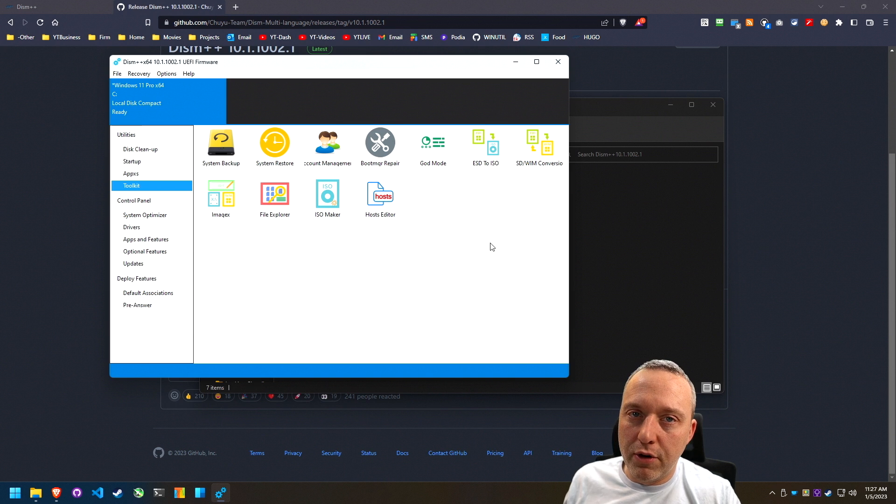
mouse_move(455, 153)
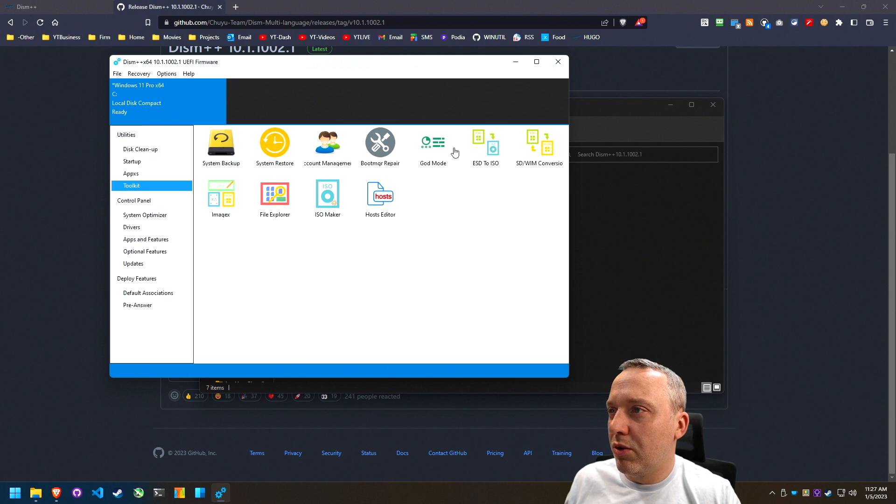
mouse_move(400, 206)
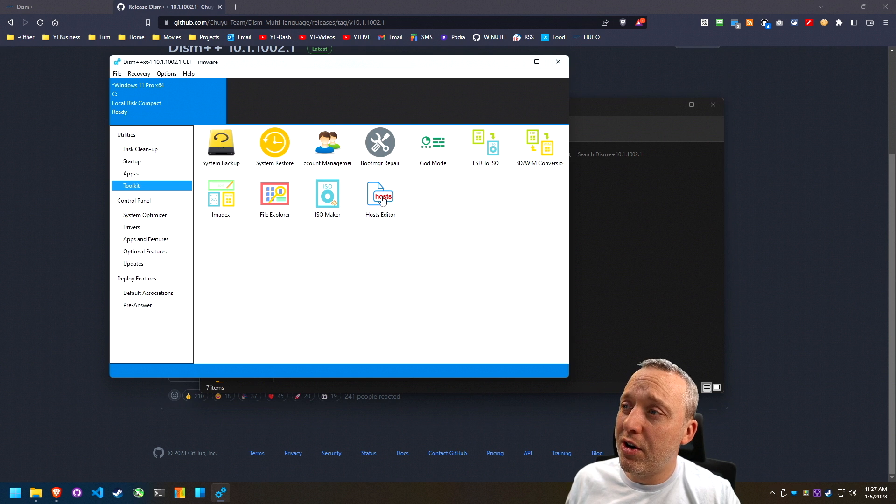
mouse_move(380, 197)
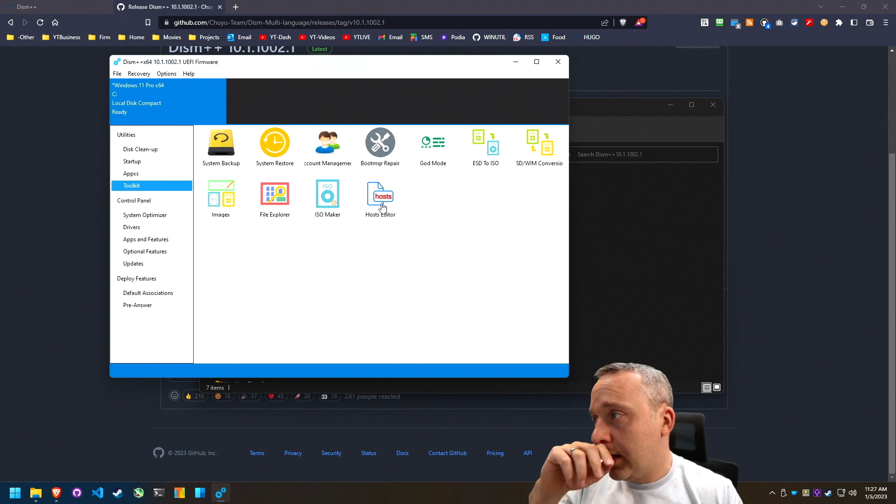
mouse_move(453, 290)
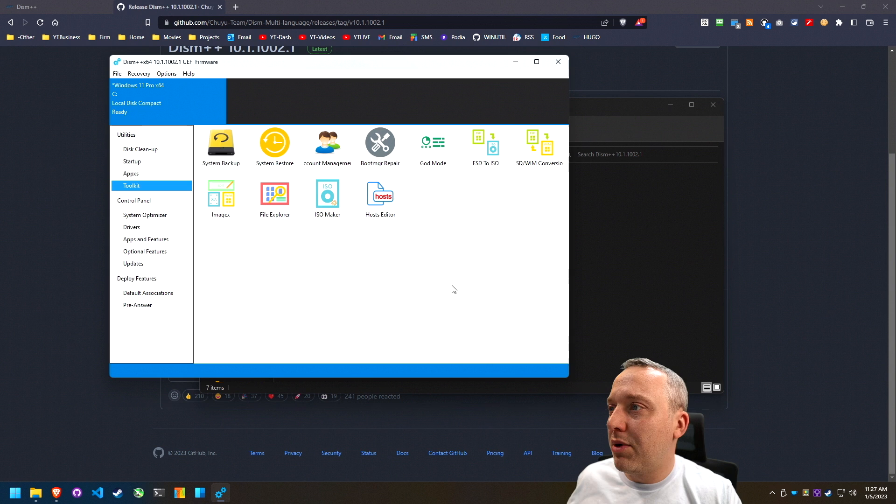
click(145, 215)
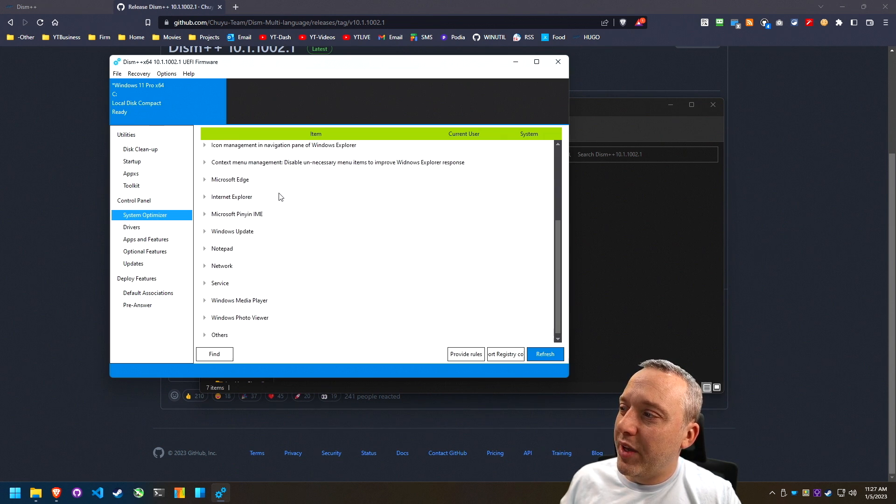
mouse_move(286, 190)
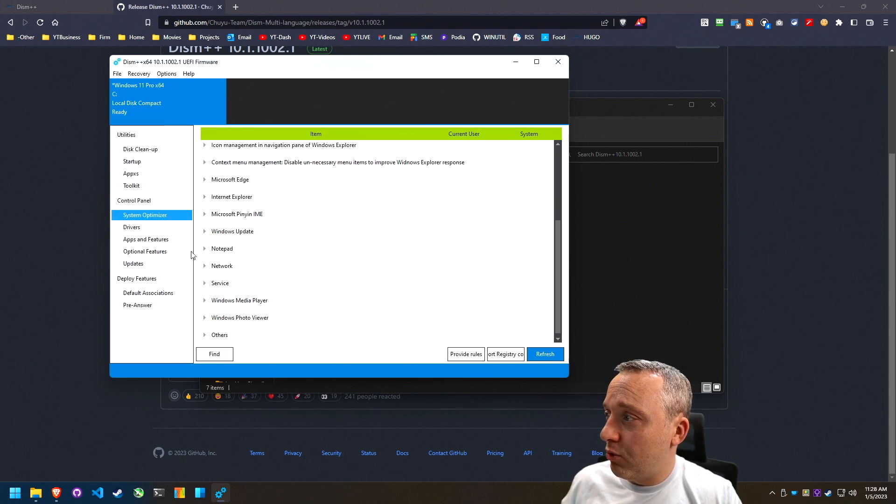
- View the Drivers list, then the Apps and Features list of installed programs
click(131, 227)
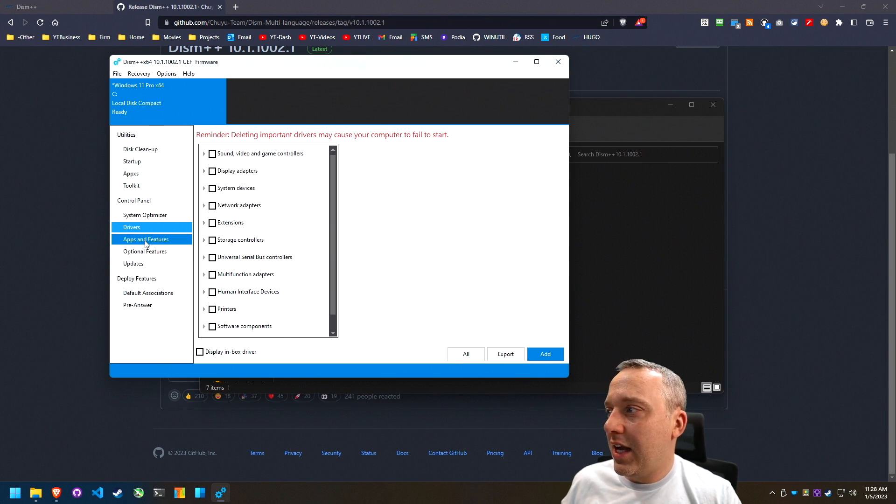
mouse_move(145, 239)
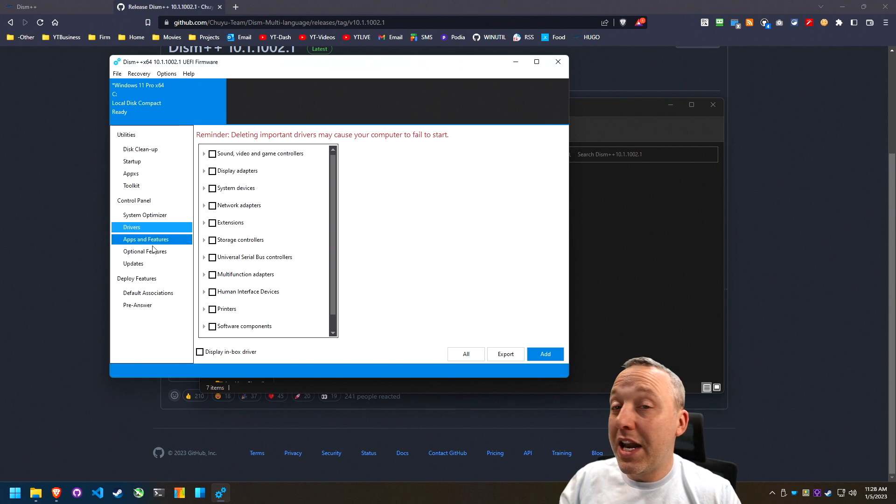
click(145, 239)
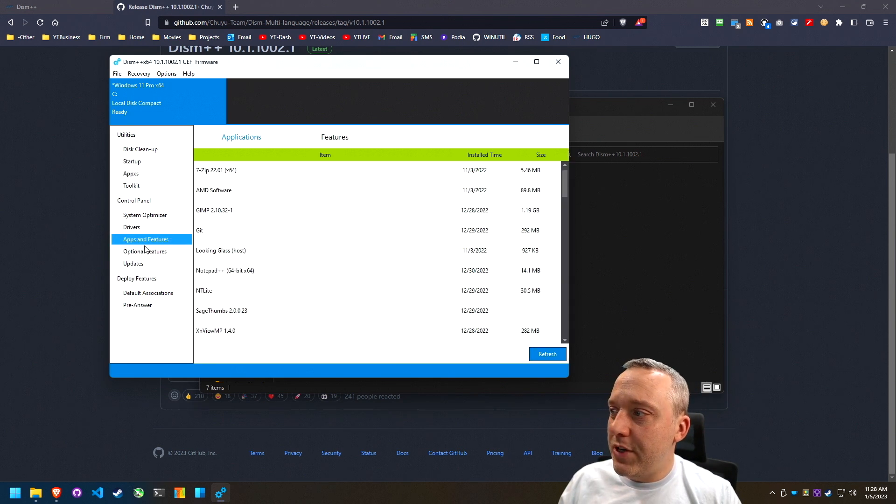
- Sort Dism++'s Apps and Features list by Installed Time, matching Programs and Features
click(308, 250)
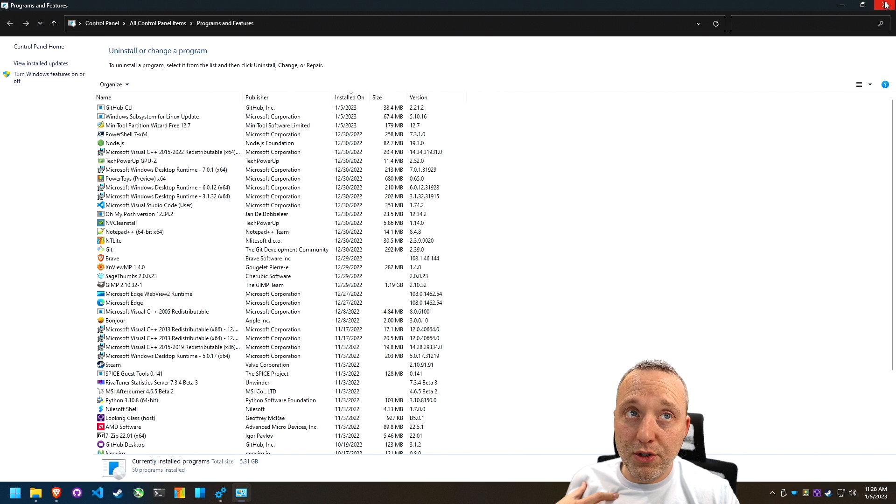
click(348, 97)
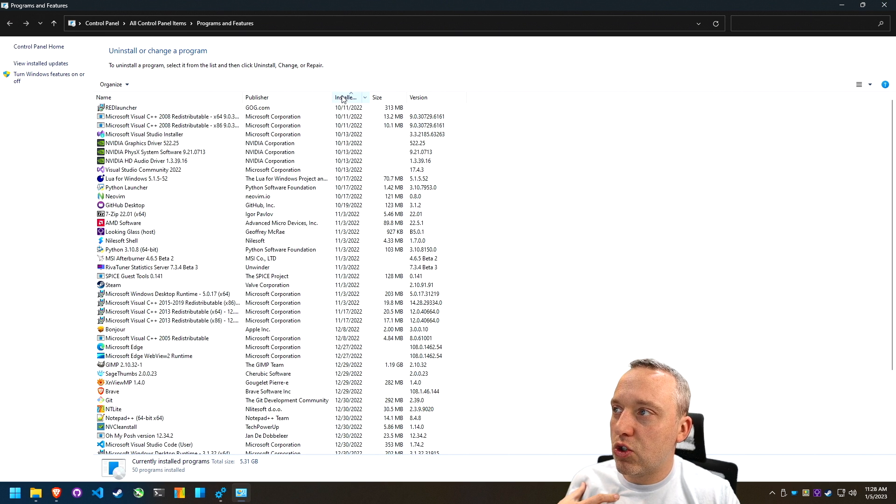
click(346, 97)
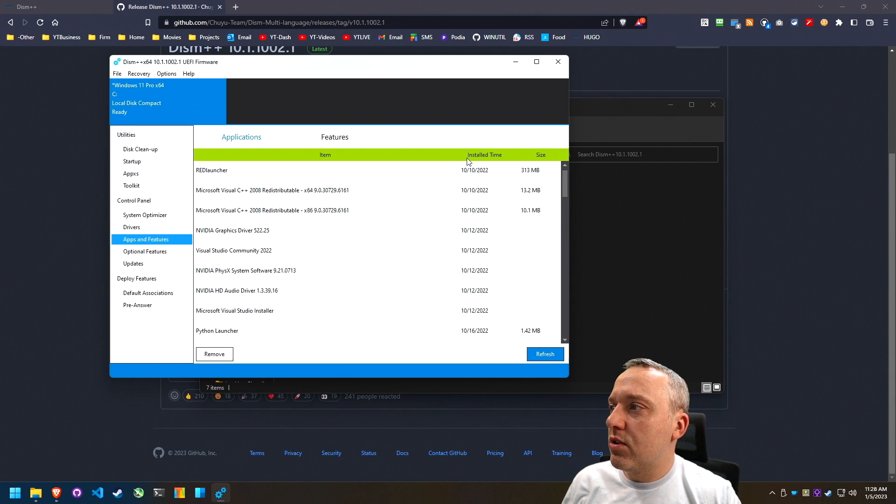
- Open Dism++'s Updates section, then bring up Windows Settings from the taskbar
click(132, 264)
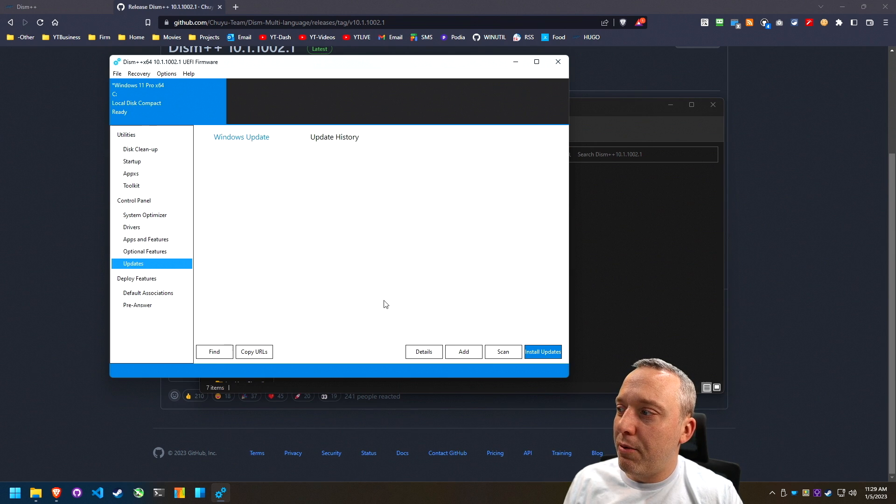
mouse_move(355, 286)
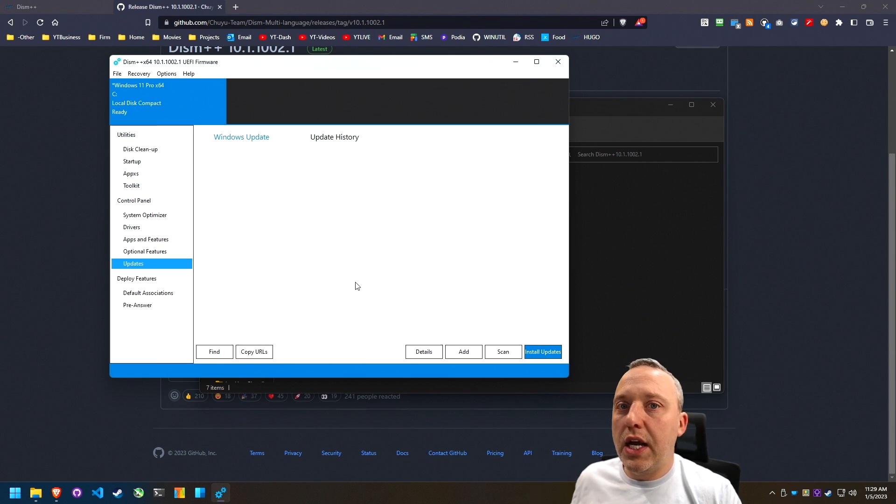
click(14, 492)
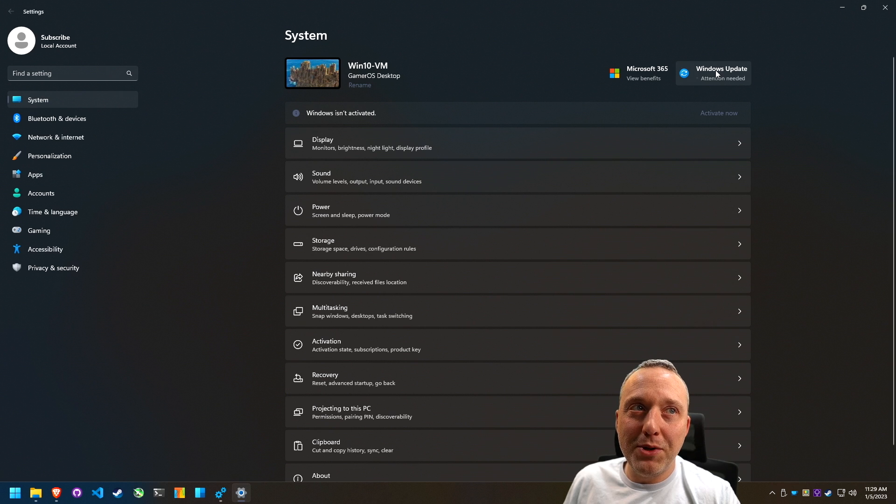
mouse_move(693, 57)
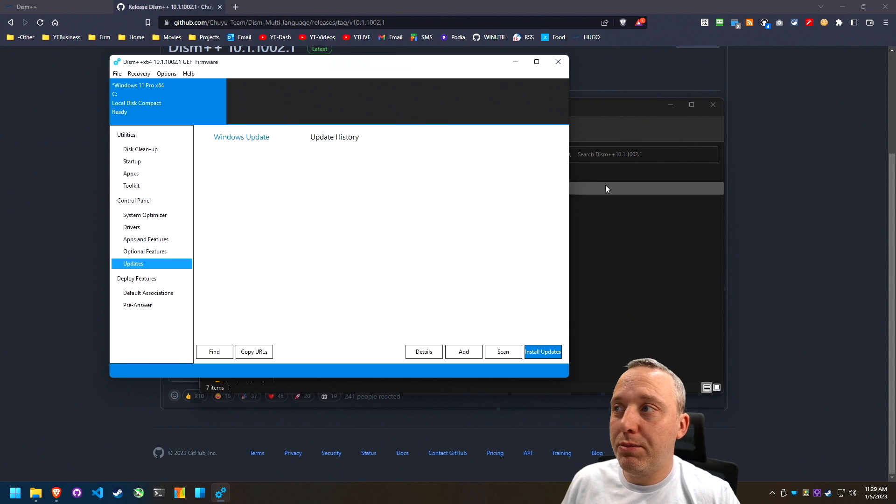
mouse_move(520, 364)
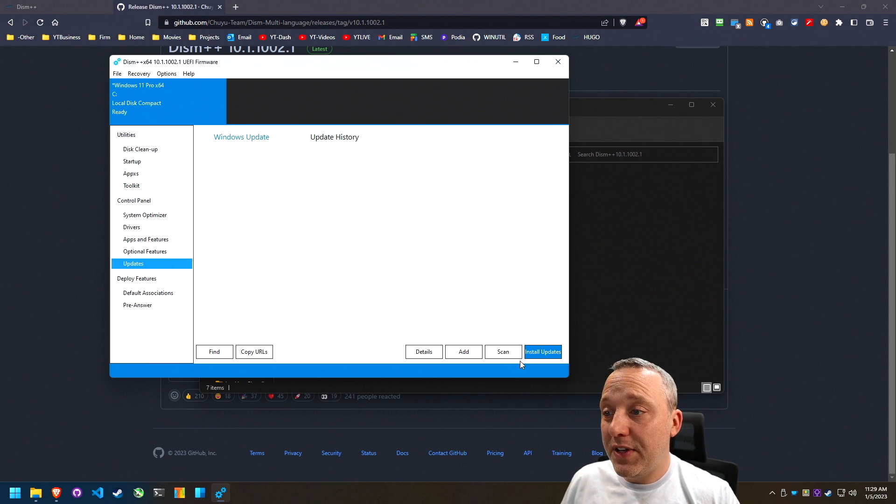
- Scan the image for missing updates and acknowledge the 'latest updates installed' tip
click(503, 352)
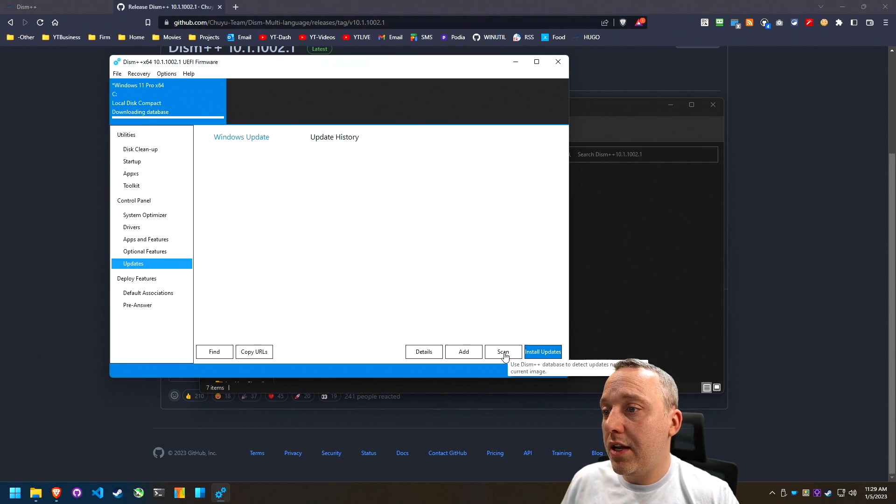
mouse_move(425, 272)
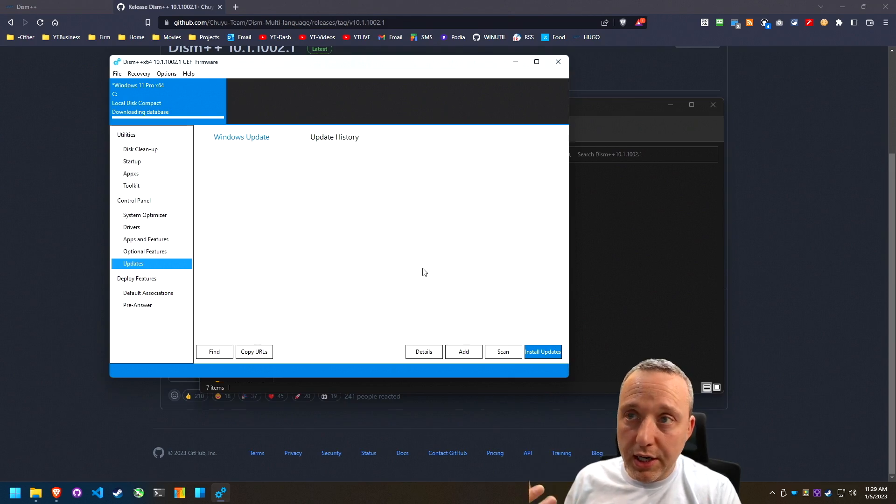
click(542, 351)
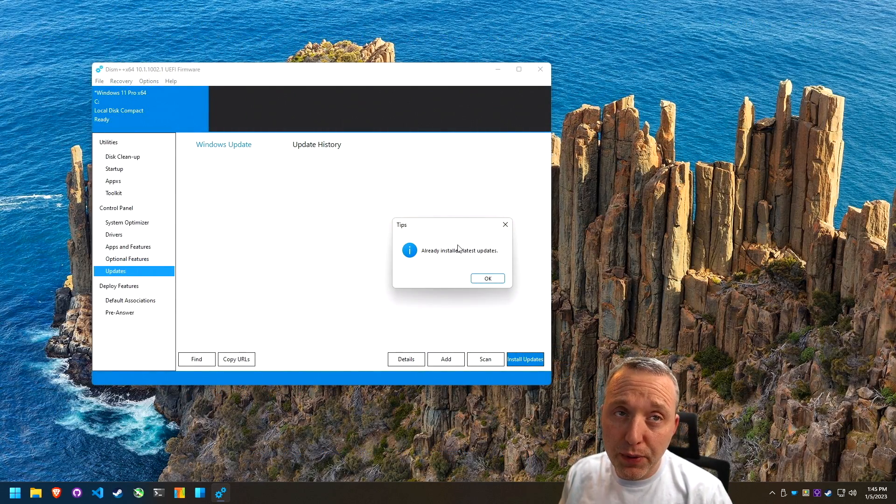
mouse_move(447, 259)
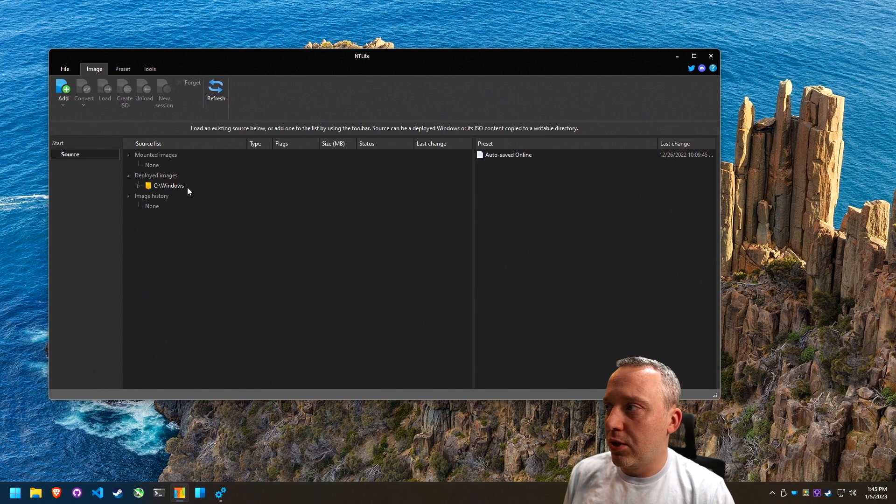
- Load the live C:\Windows image in NTLite and review its latest online updates list
click(169, 185)
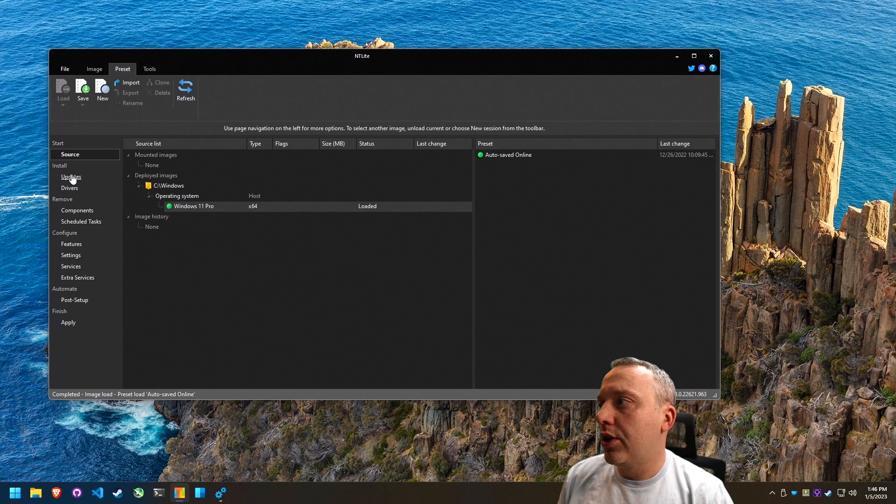
click(71, 176)
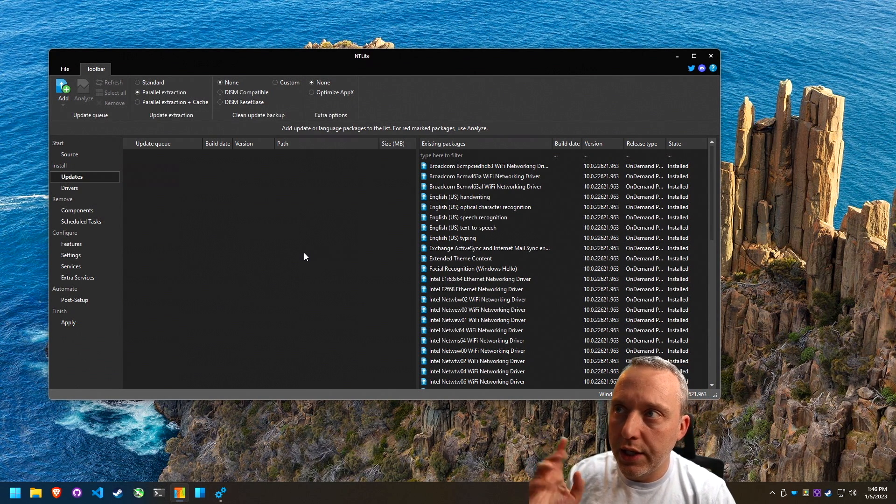
click(63, 91)
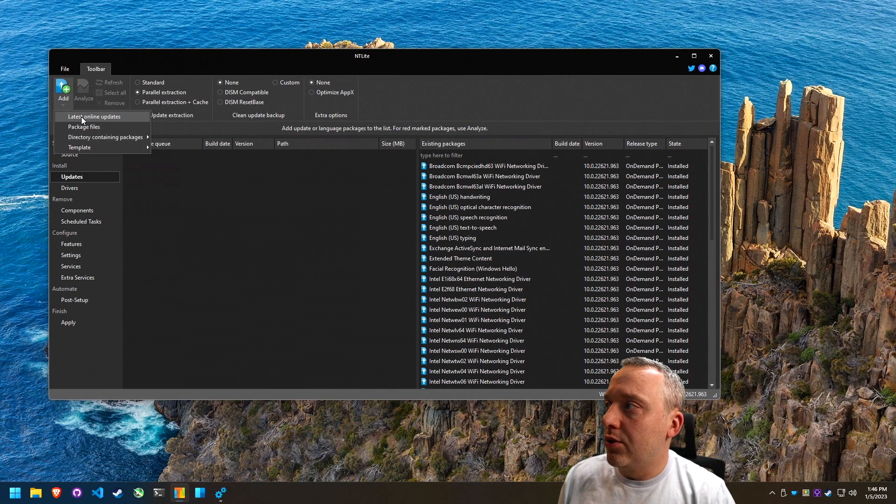
click(94, 117)
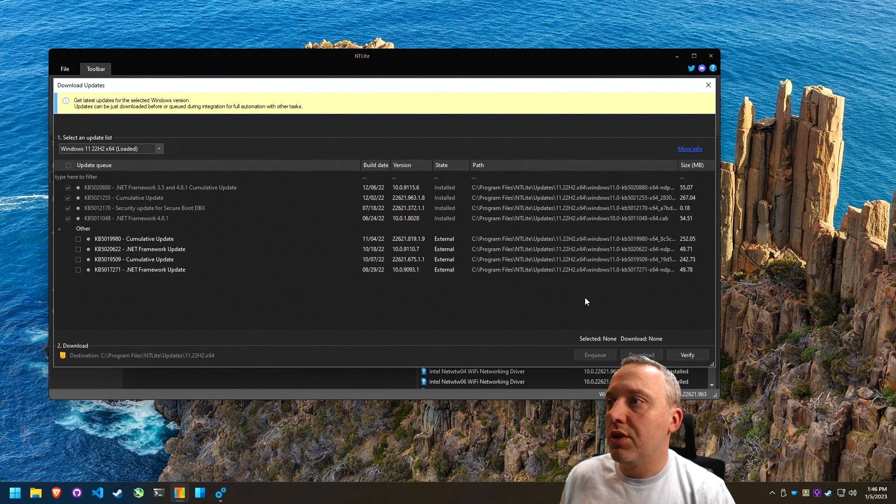
click(688, 354)
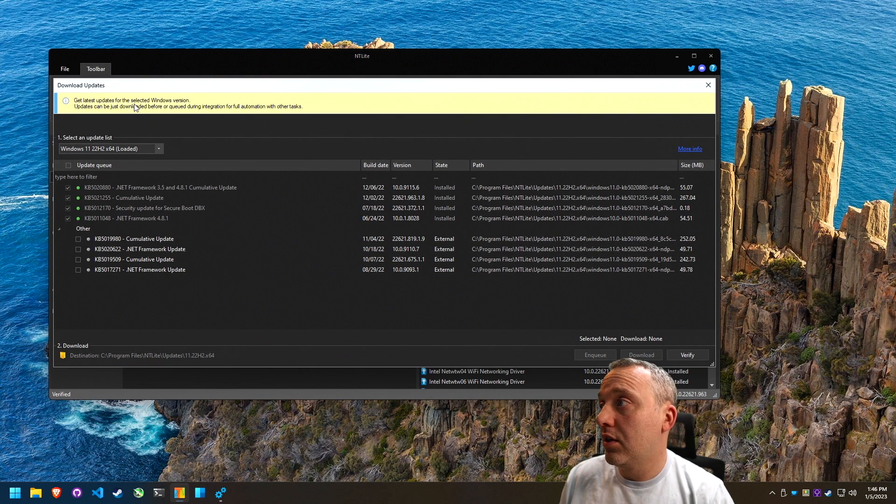
click(708, 85)
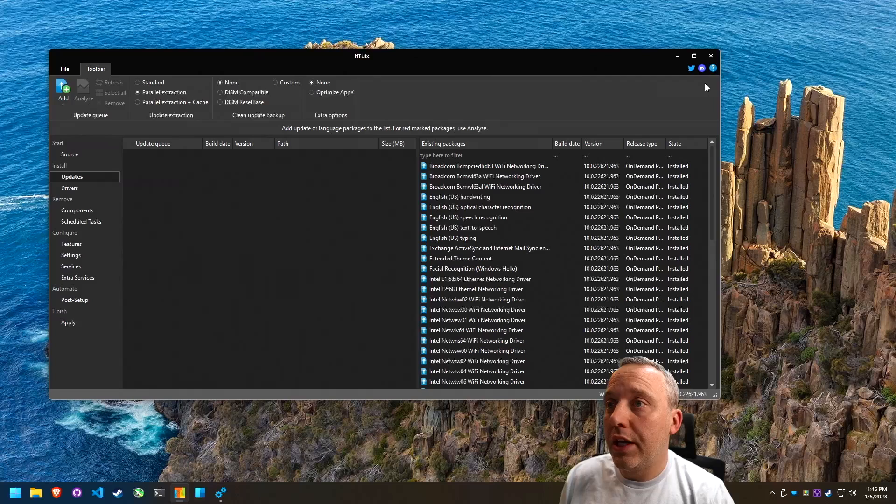
mouse_move(196, 214)
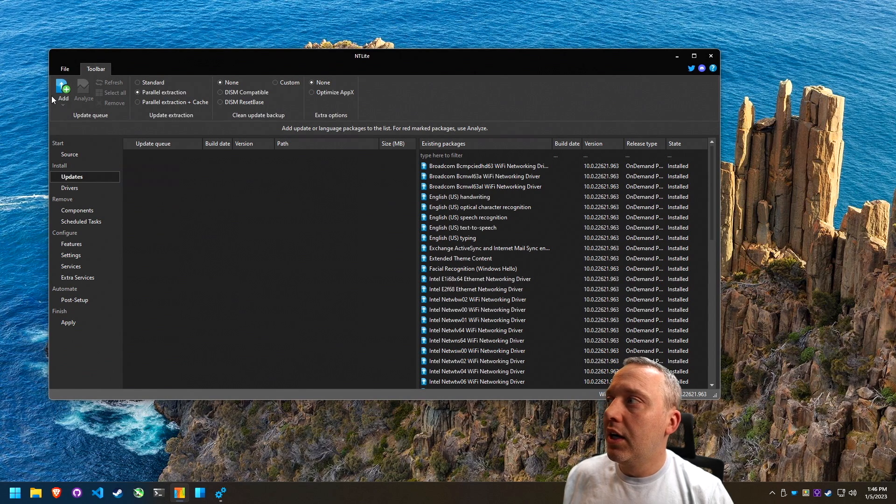
mouse_move(68, 323)
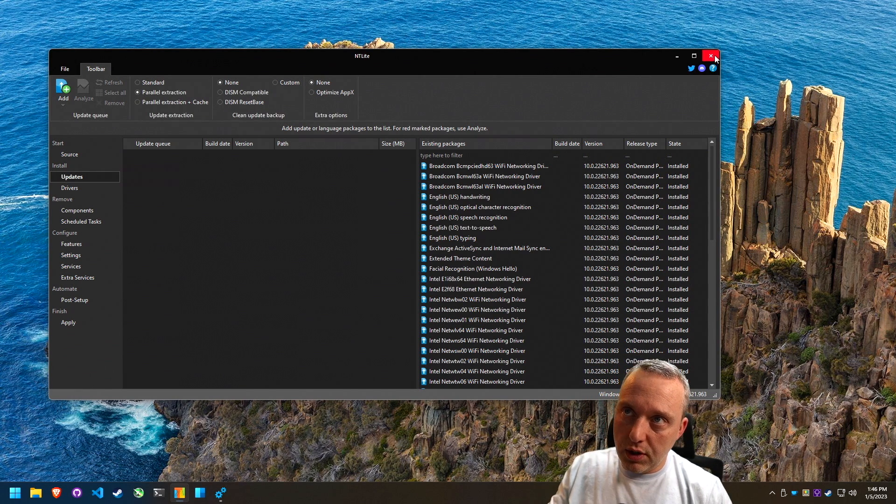
- Close the NTLite window to return to Dism++
click(710, 56)
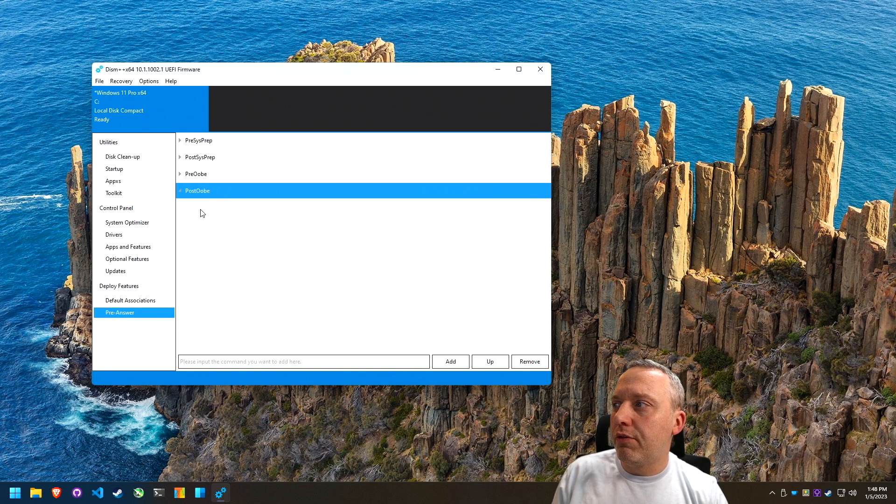
mouse_move(197, 190)
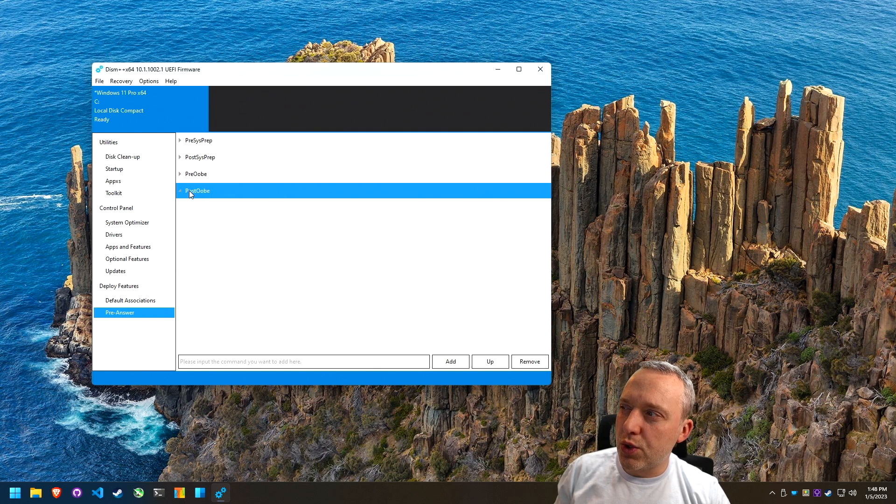
mouse_move(194, 197)
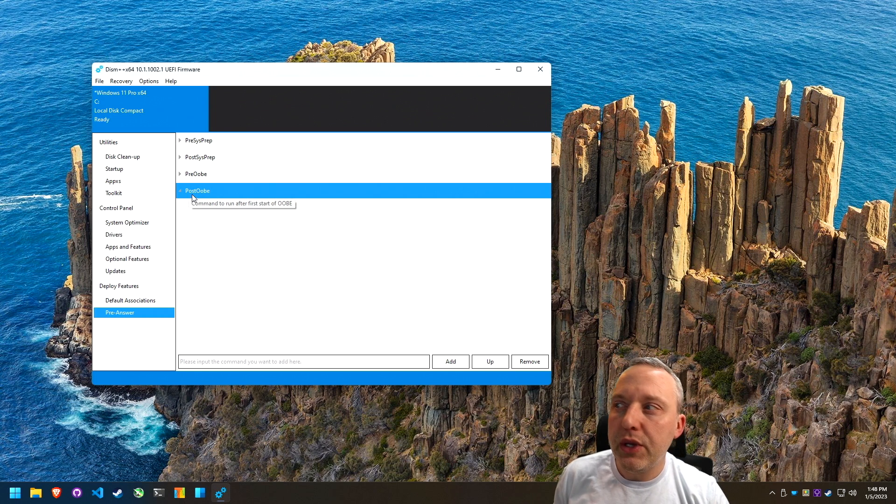
mouse_move(308, 288)
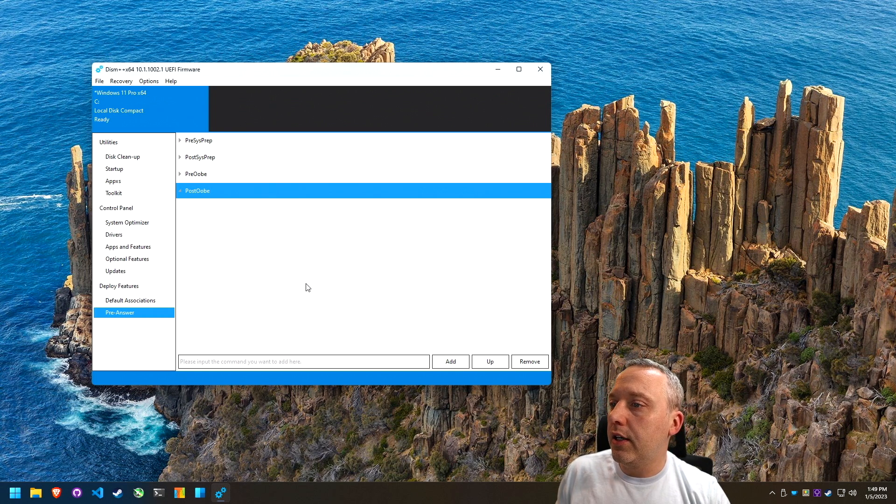
mouse_move(303, 233)
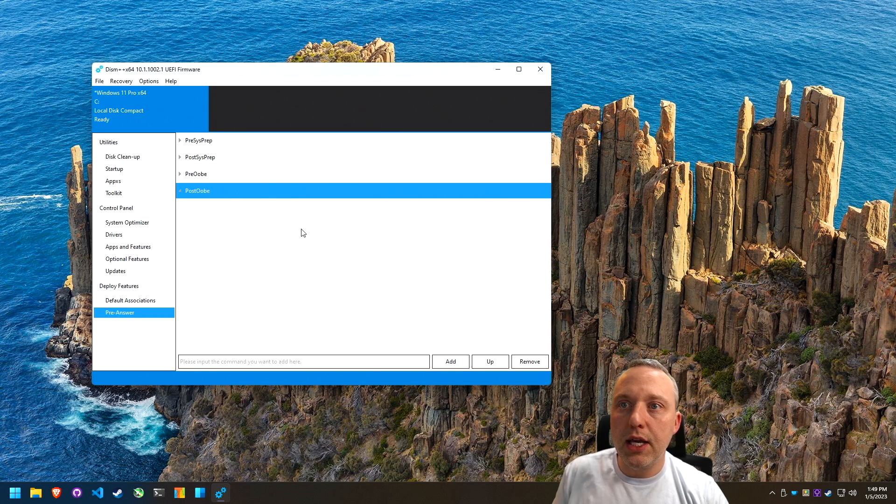
mouse_move(301, 232)
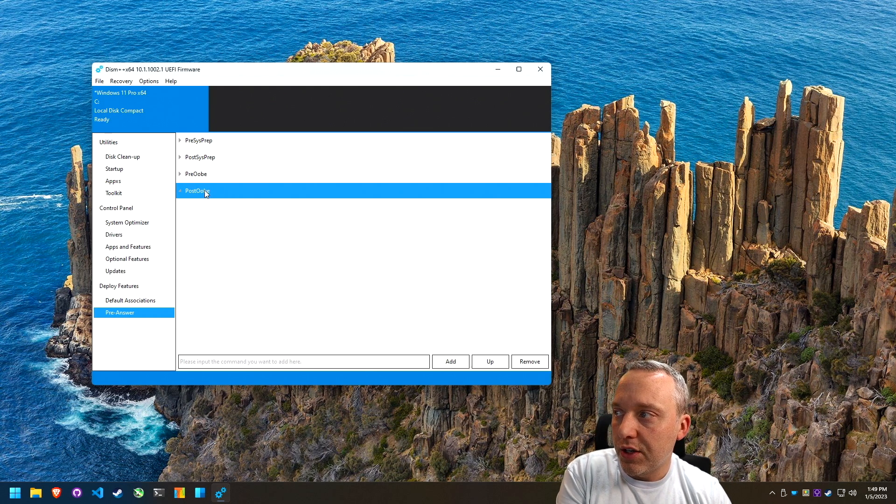
mouse_move(245, 193)
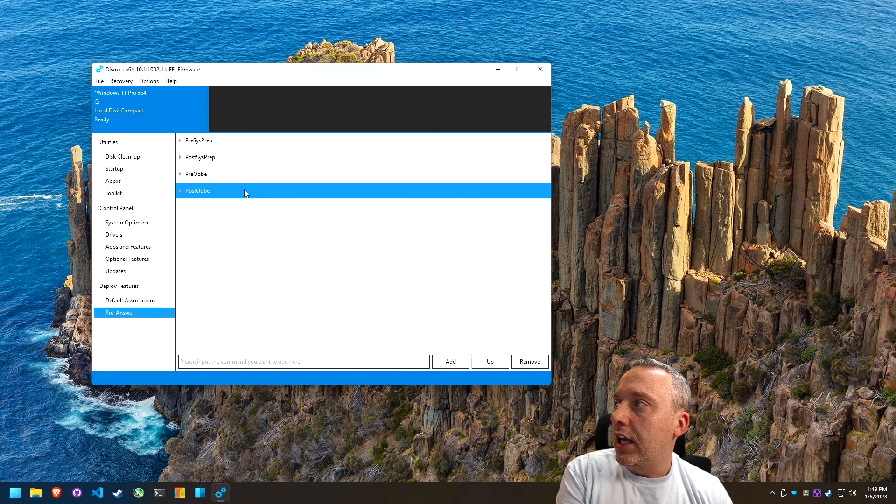